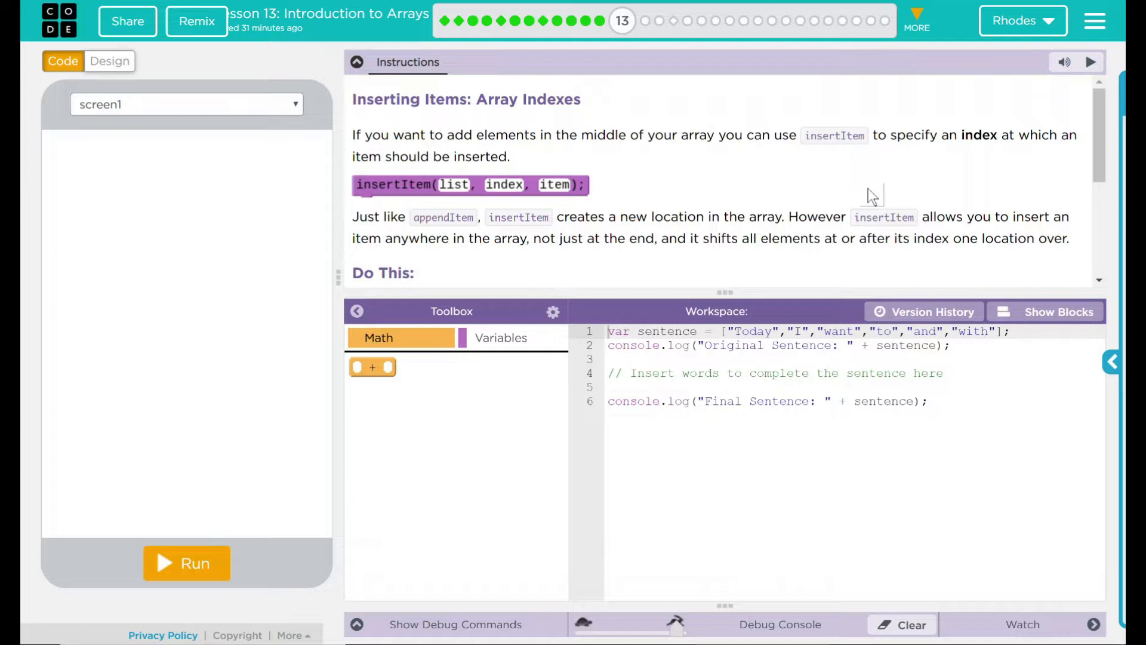
mouse_move(384, 198)
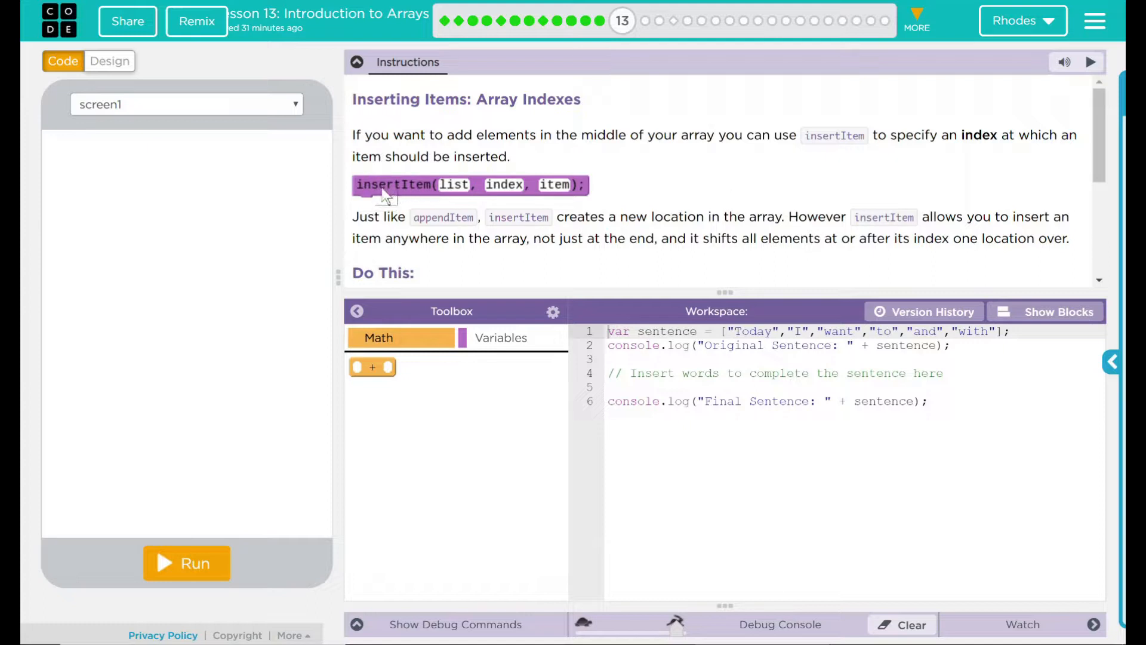
mouse_move(468, 191)
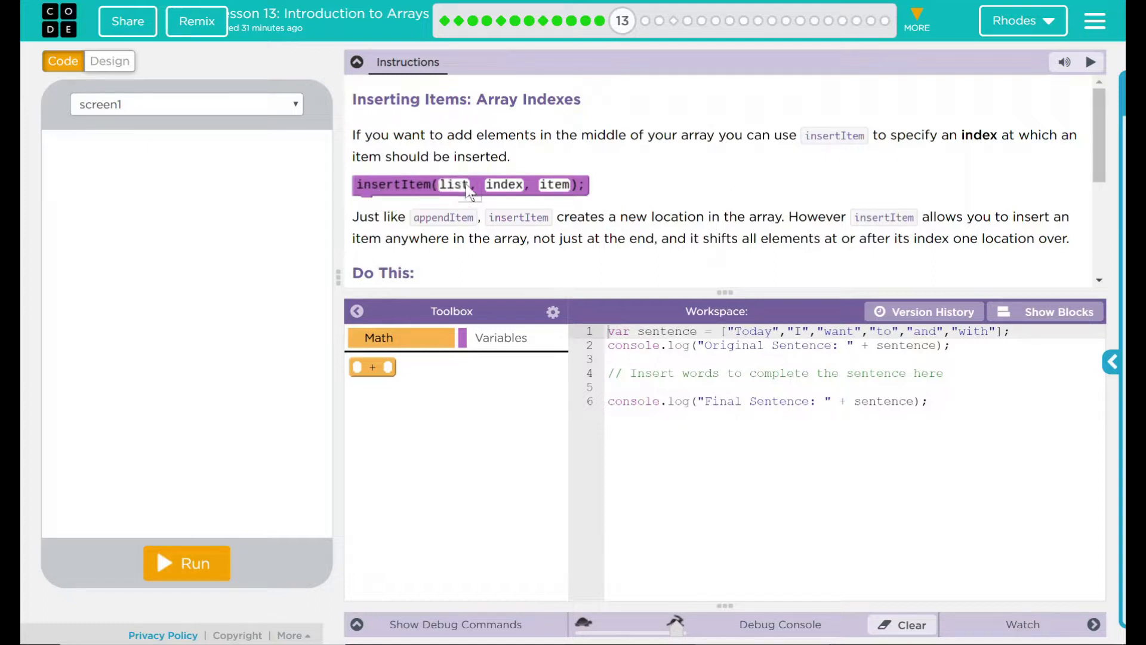
mouse_move(515, 193)
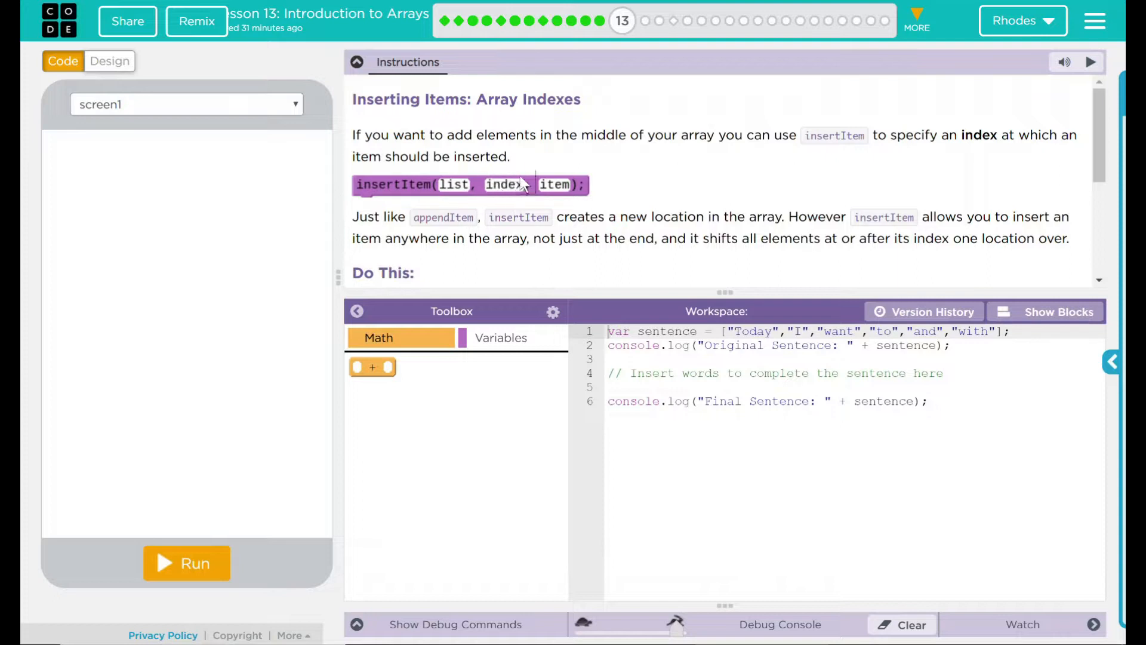
mouse_move(523, 202)
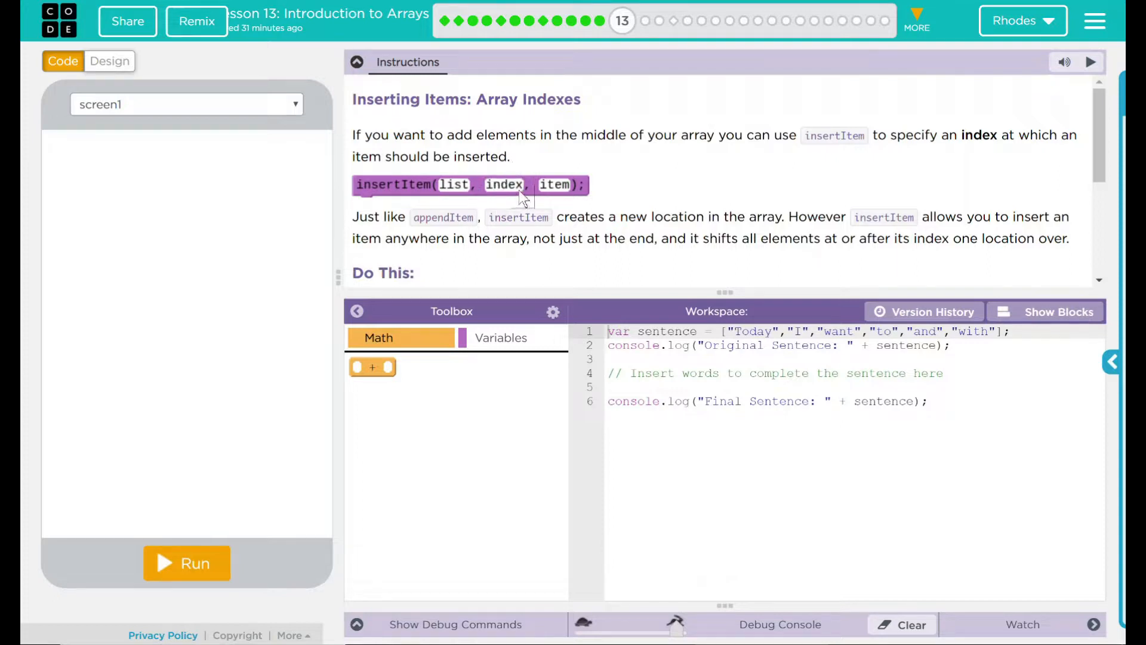
mouse_move(581, 172)
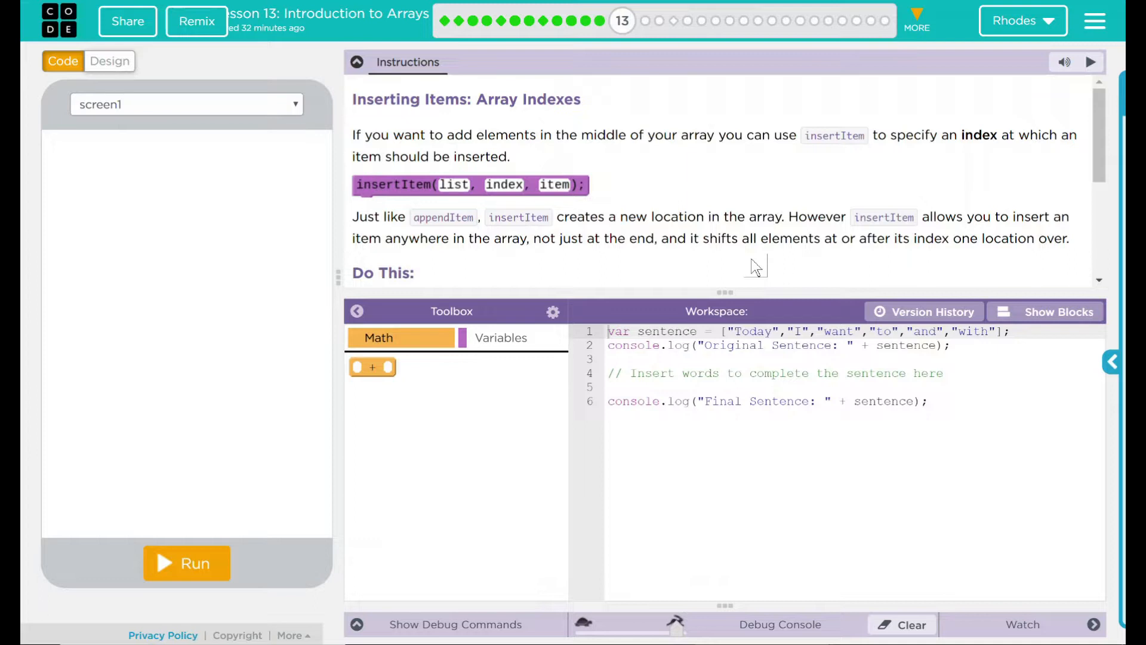
- Scroll the Instructions to the Do This steps and the expected Original and Final Sentence output
scroll(down, 3)
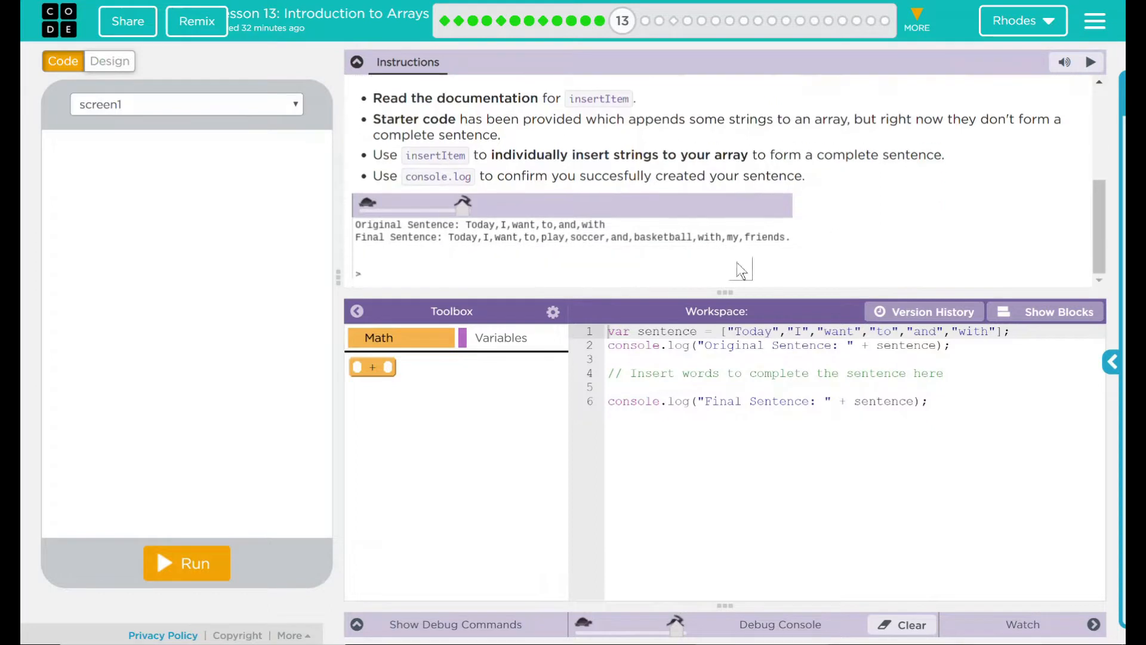
mouse_move(470, 230)
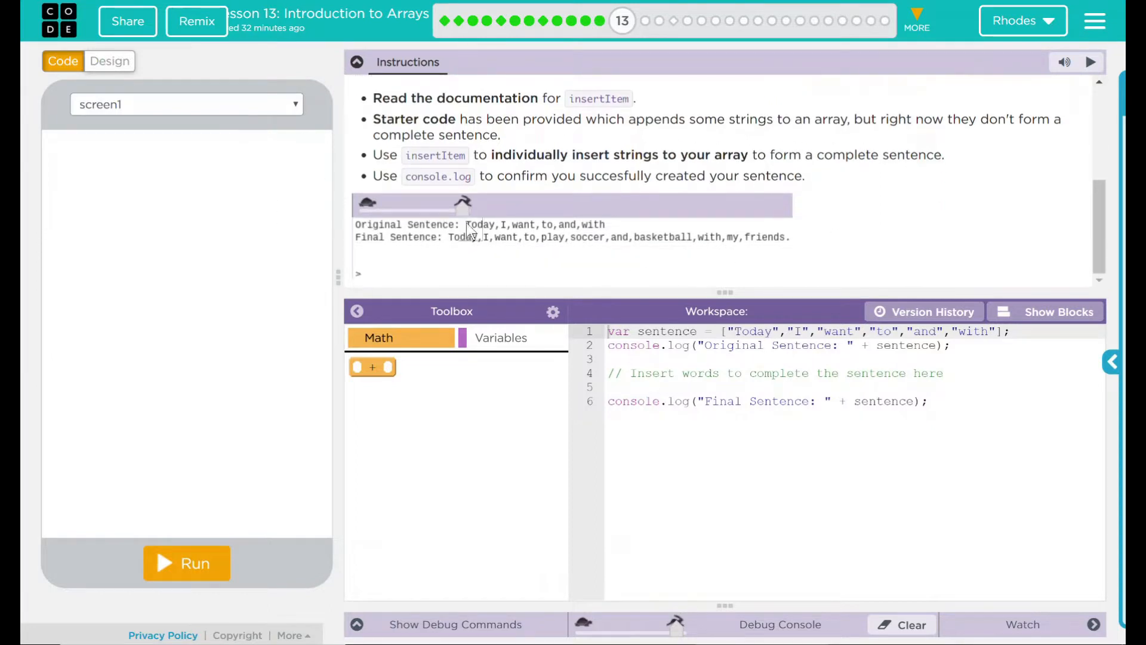
mouse_move(573, 241)
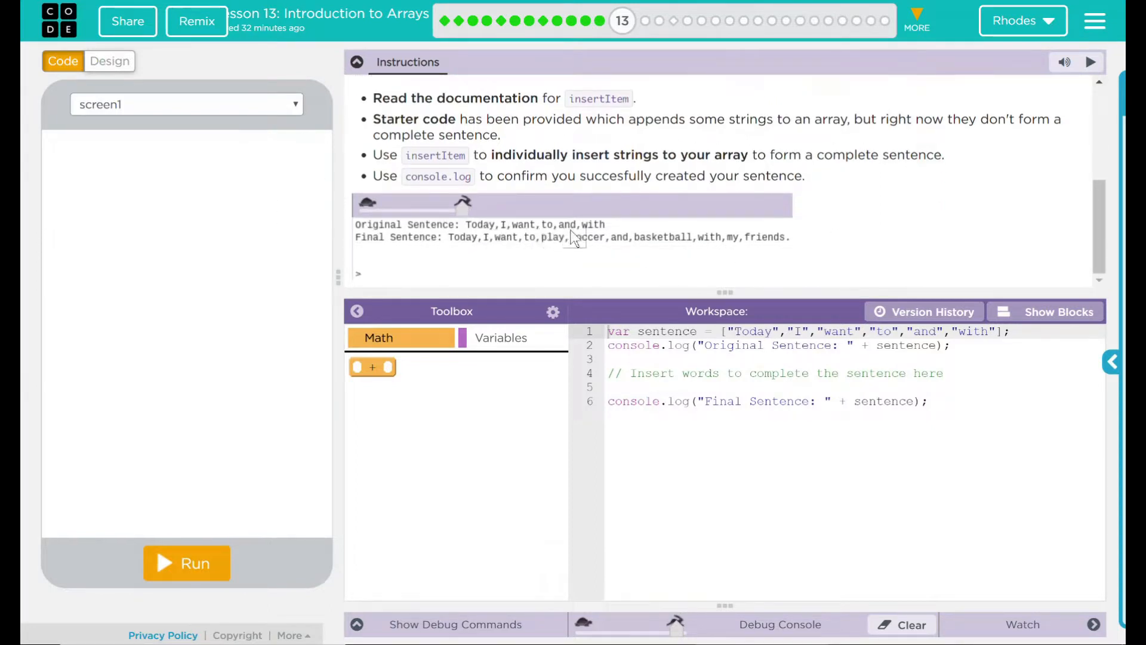
mouse_move(380, 252)
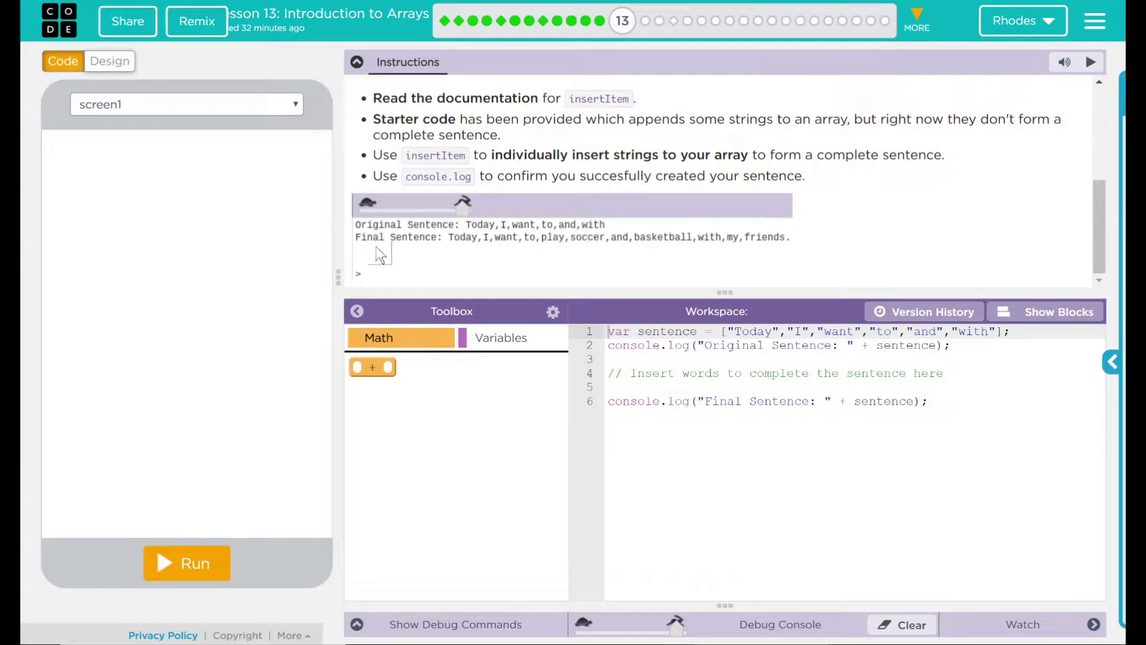
mouse_move(528, 257)
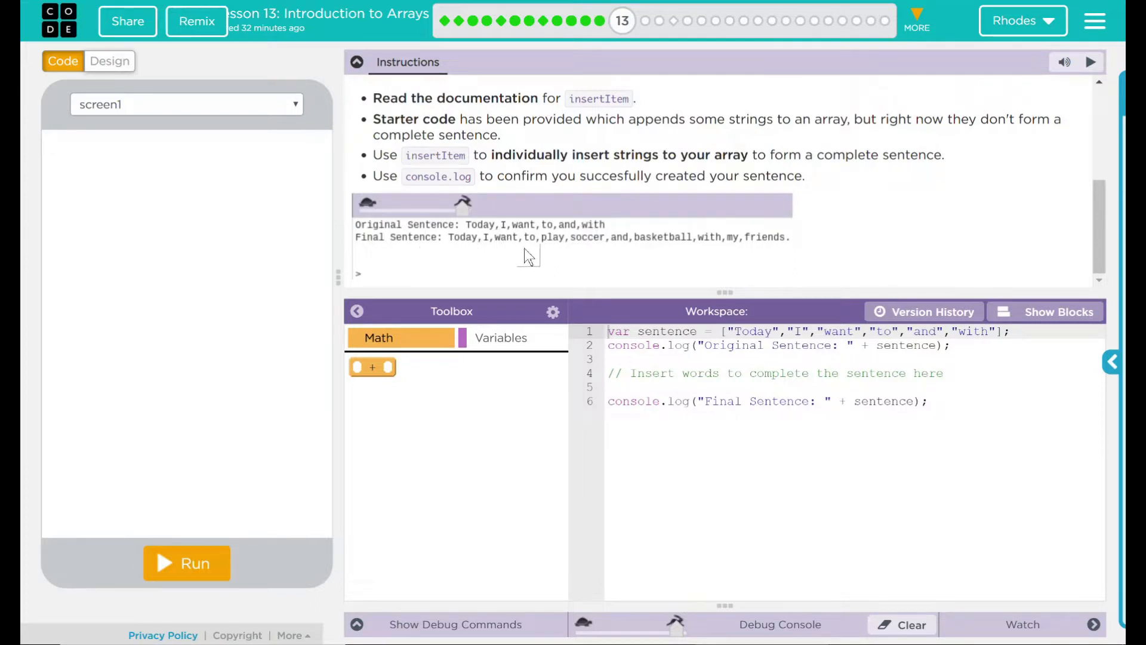
mouse_move(771, 252)
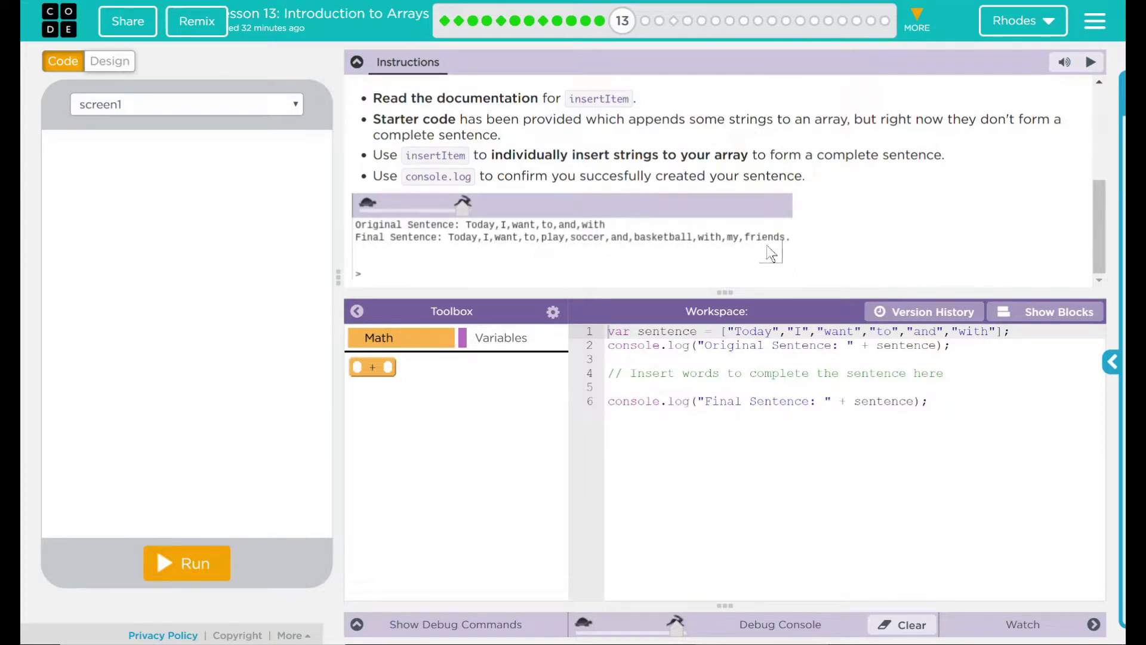
mouse_move(817, 249)
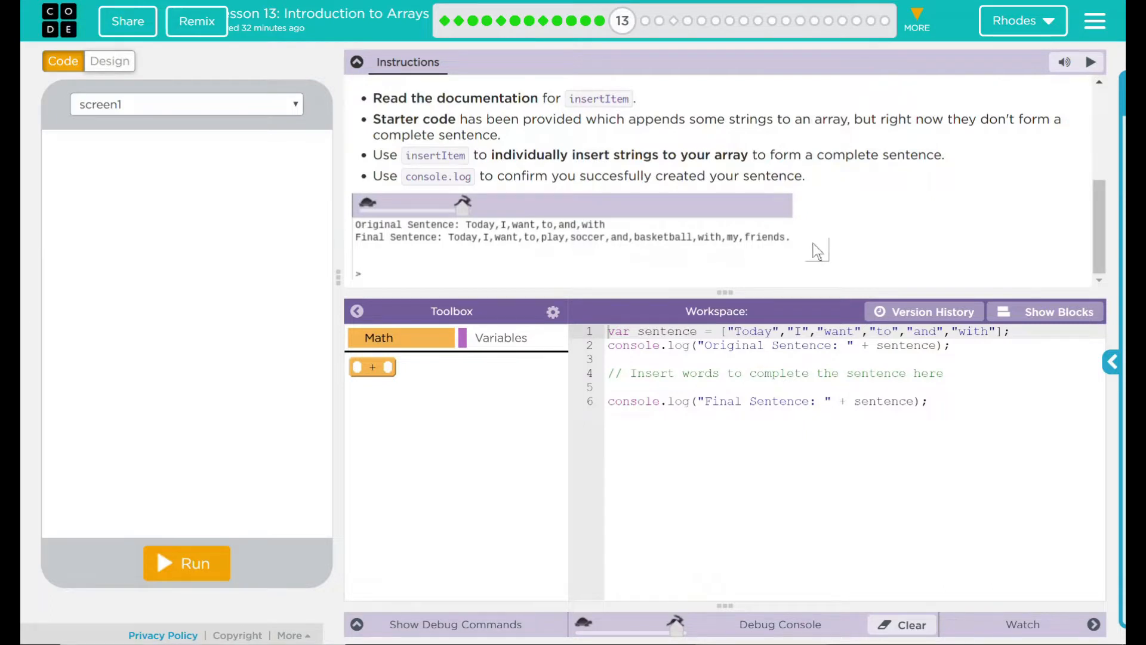
- Open the insertItem documentation from the list blocks, read its examples, and close it
click(500, 336)
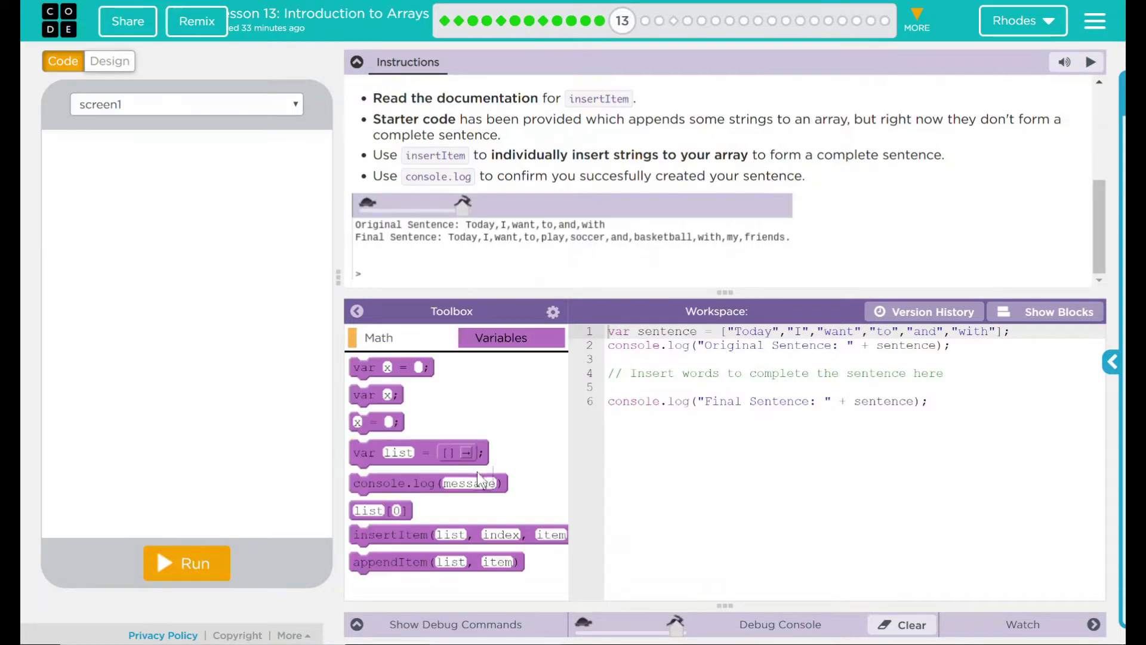
mouse_move(410, 534)
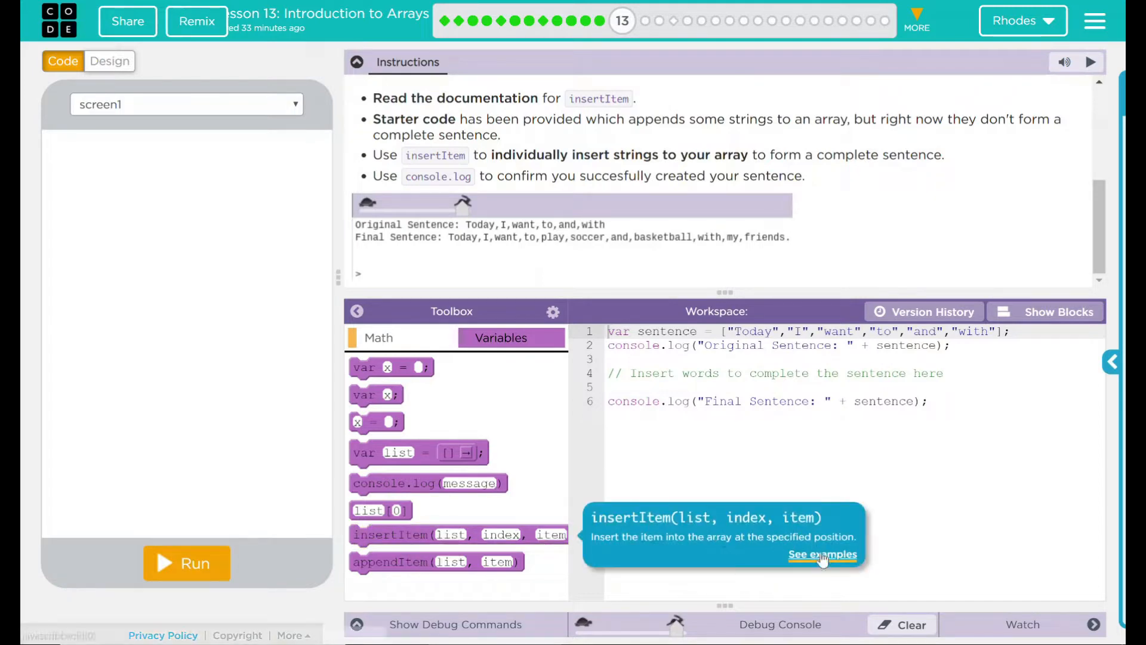
click(821, 554)
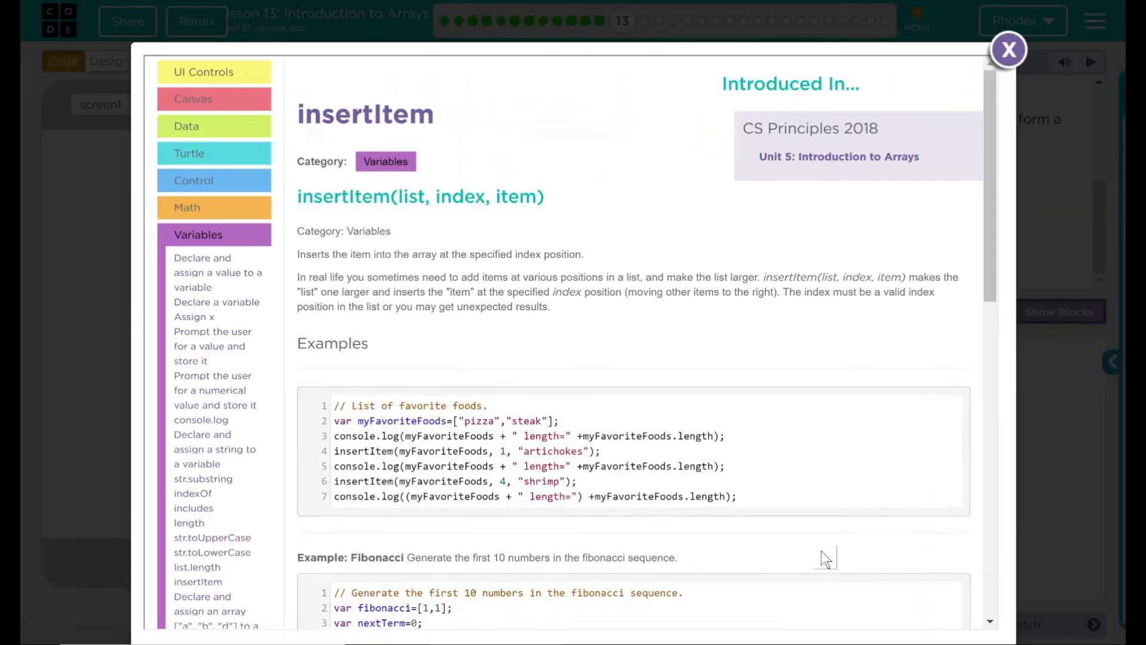
mouse_move(342, 363)
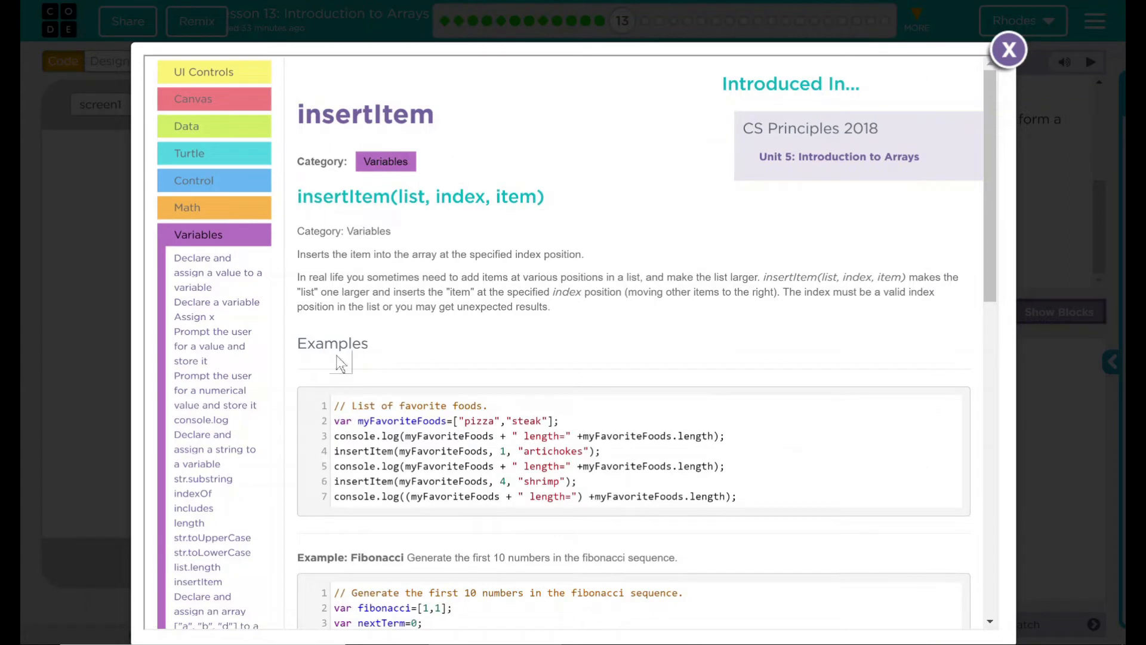
mouse_move(478, 328)
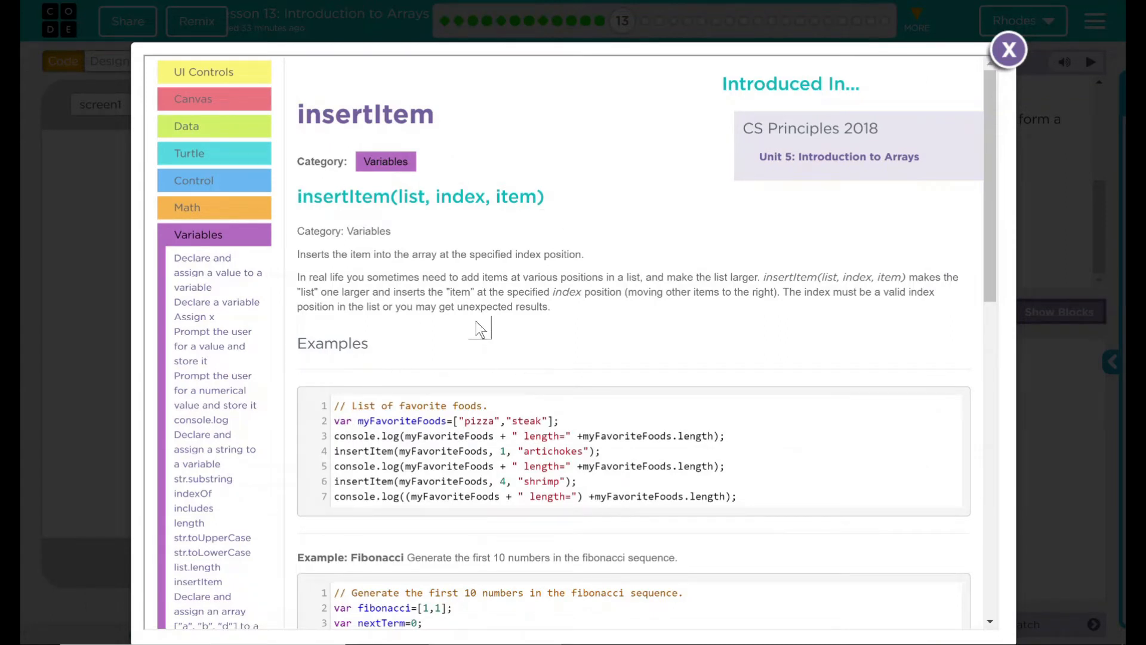
mouse_move(538, 254)
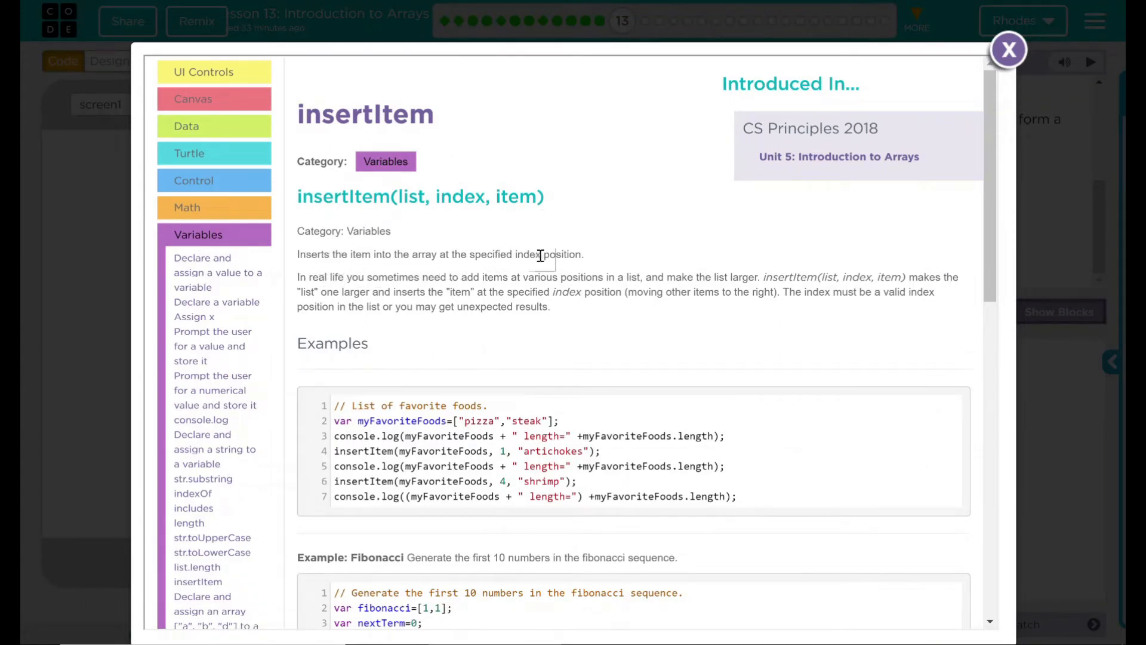
mouse_move(351, 300)
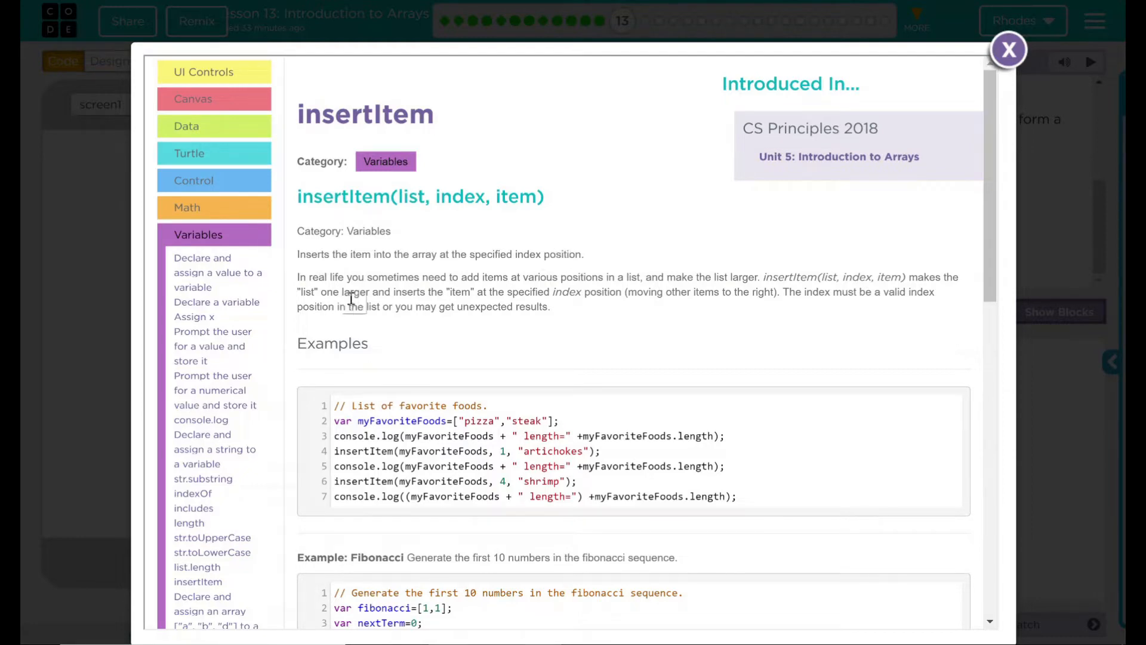
scroll(down, 3)
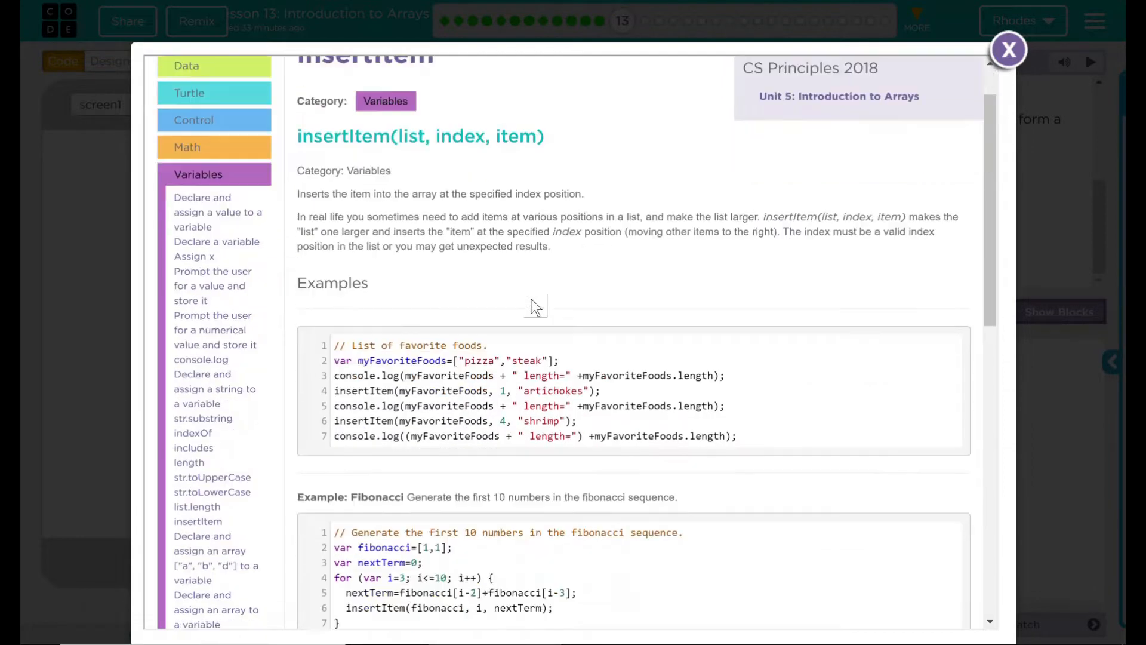
scroll(down, 3)
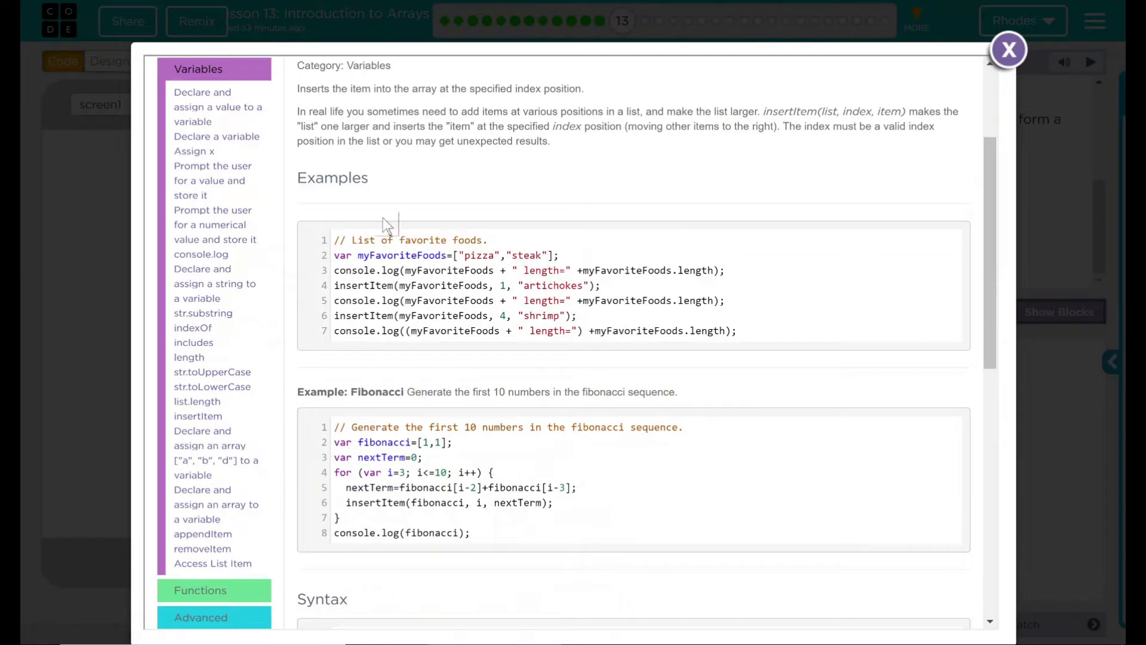
mouse_move(443, 315)
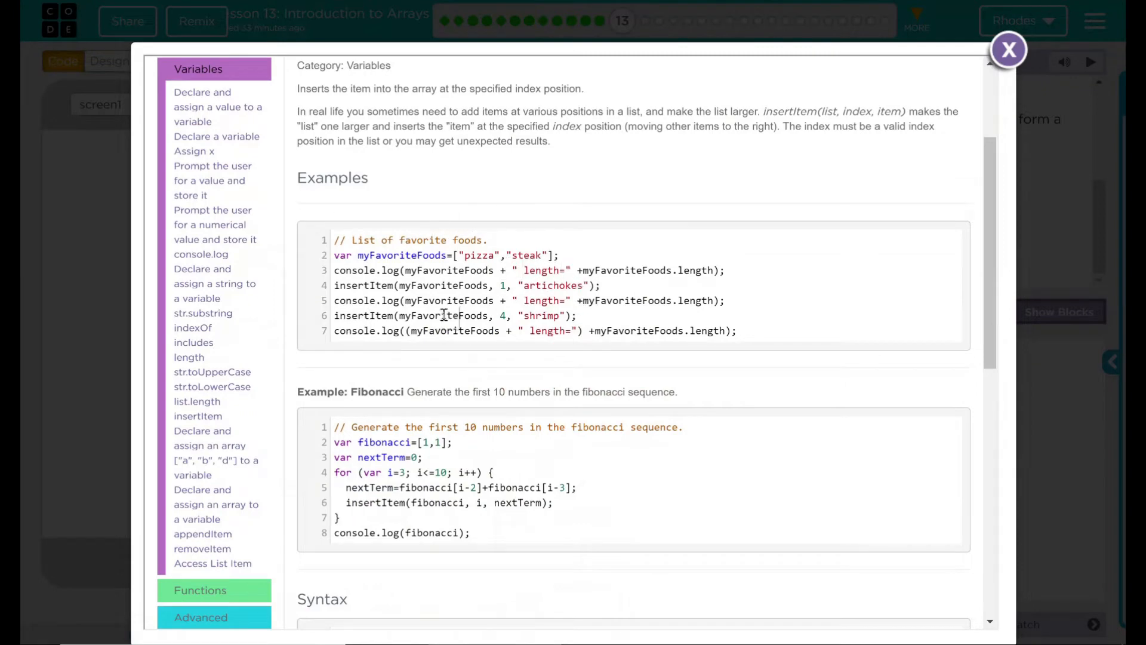
scroll(down, 3)
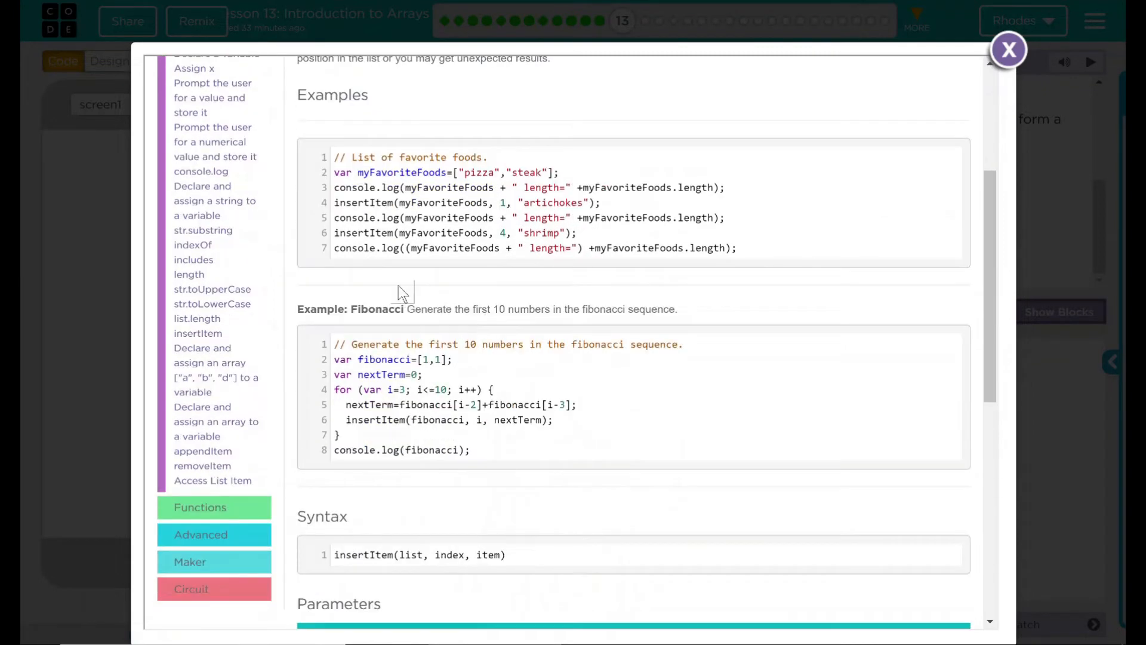
mouse_move(559, 358)
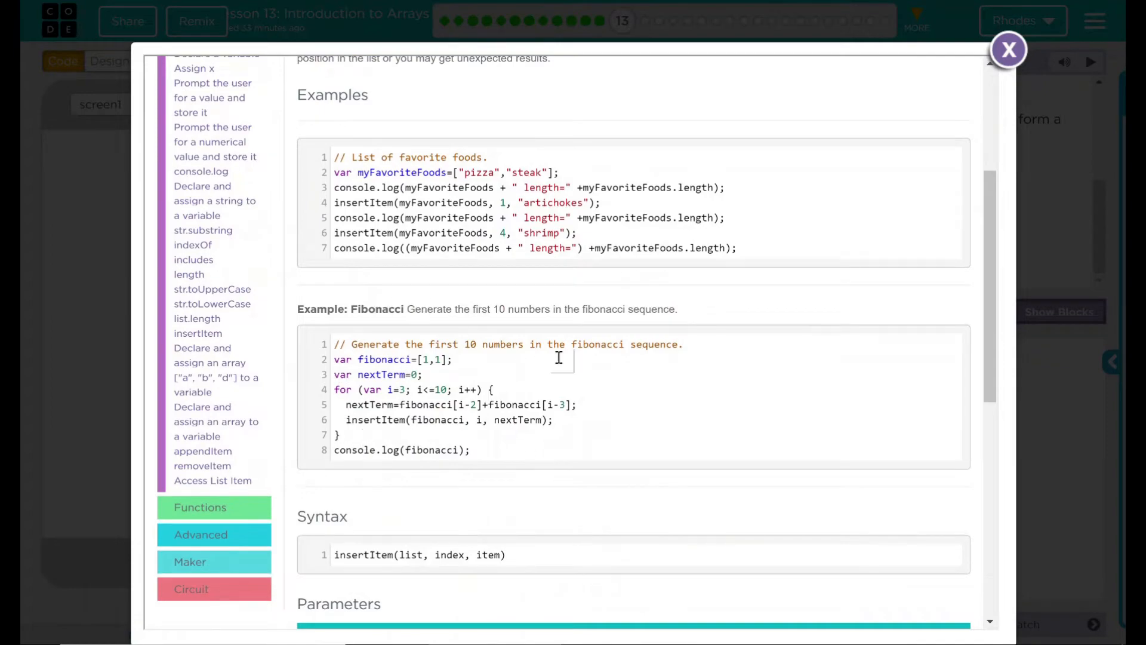
scroll(down, 3)
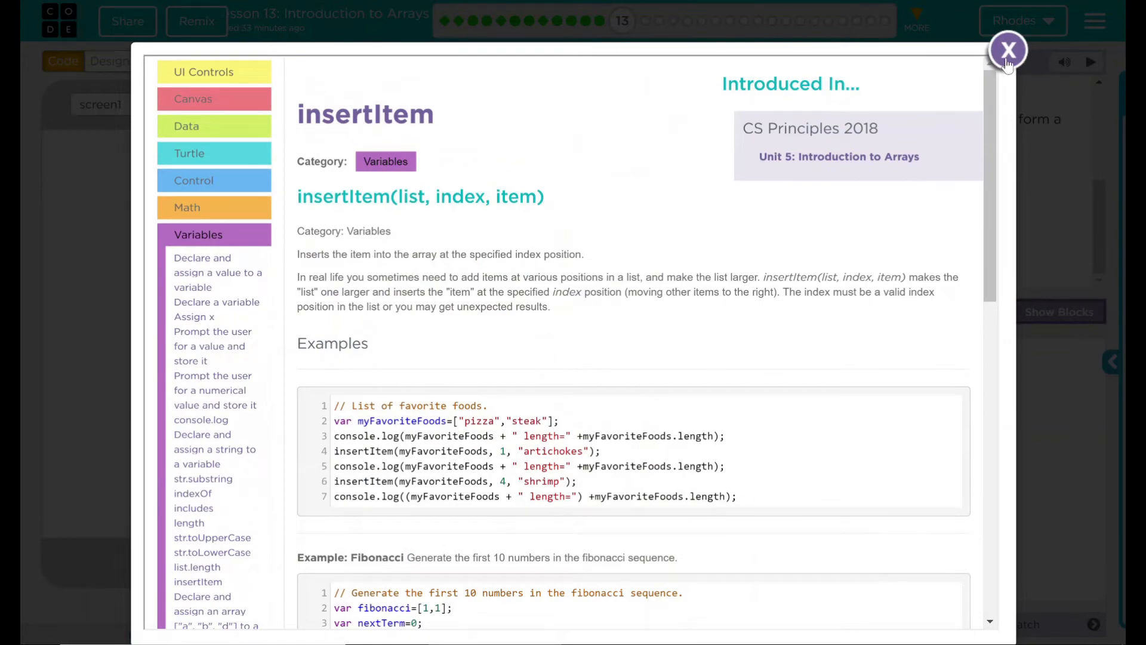
click(1008, 50)
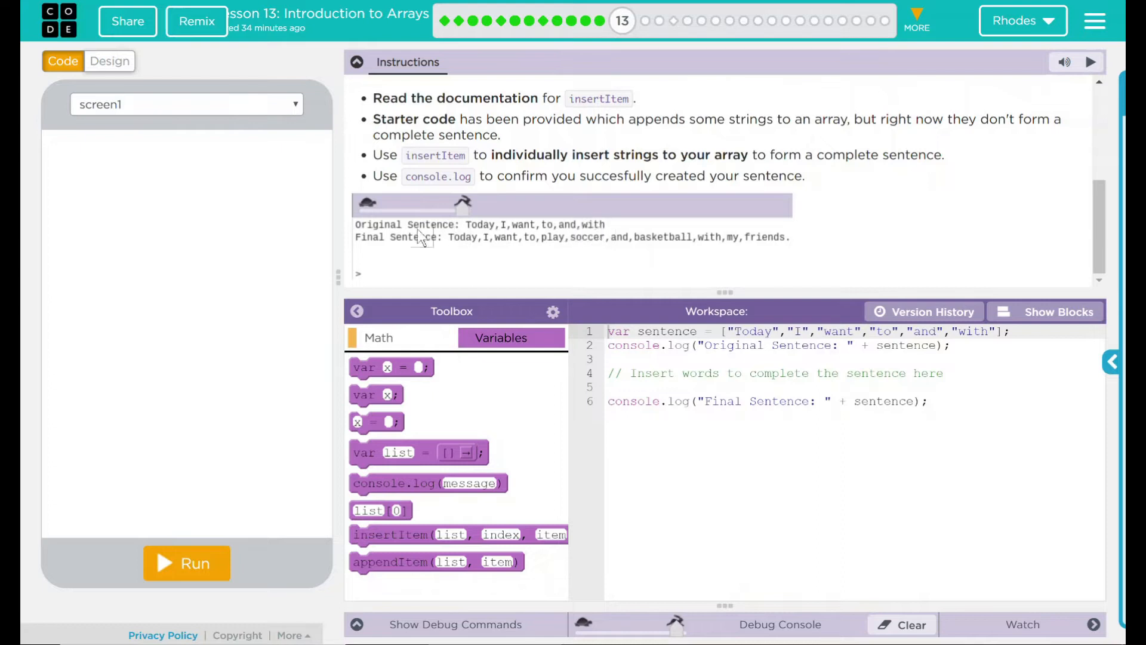
mouse_move(395, 265)
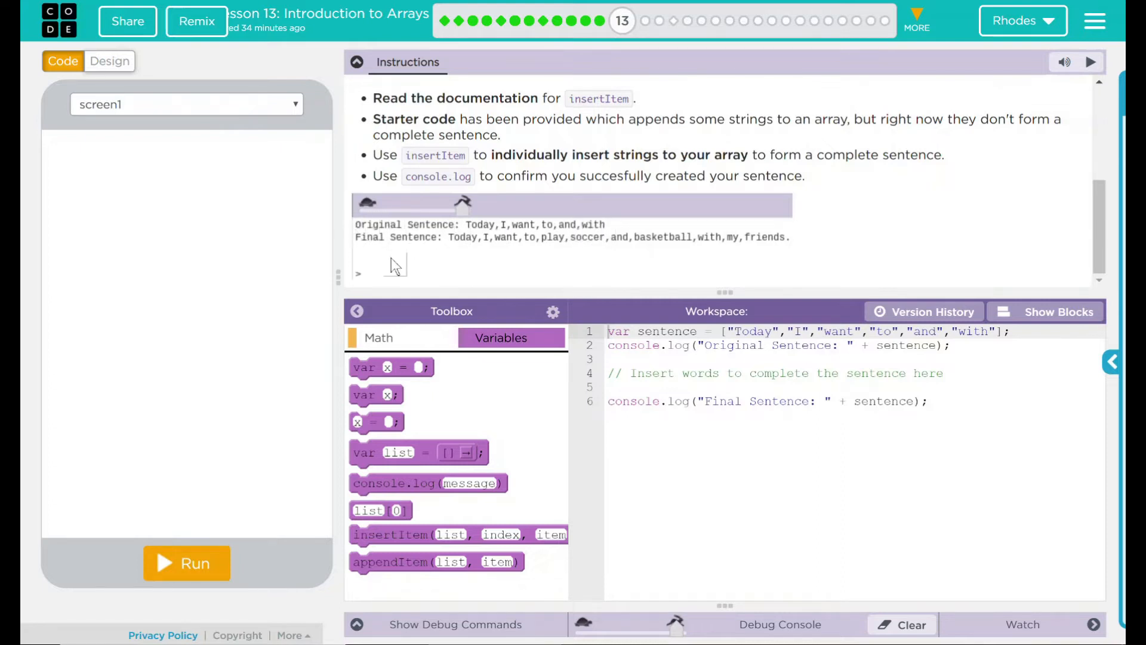
mouse_move(450, 250)
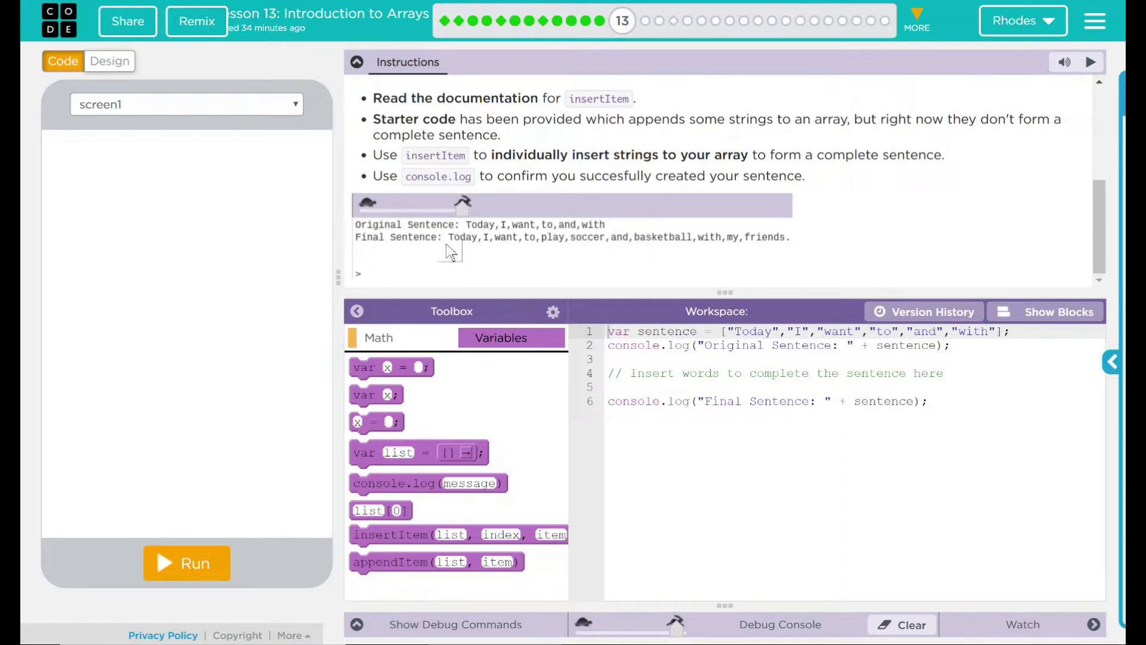
mouse_move(658, 248)
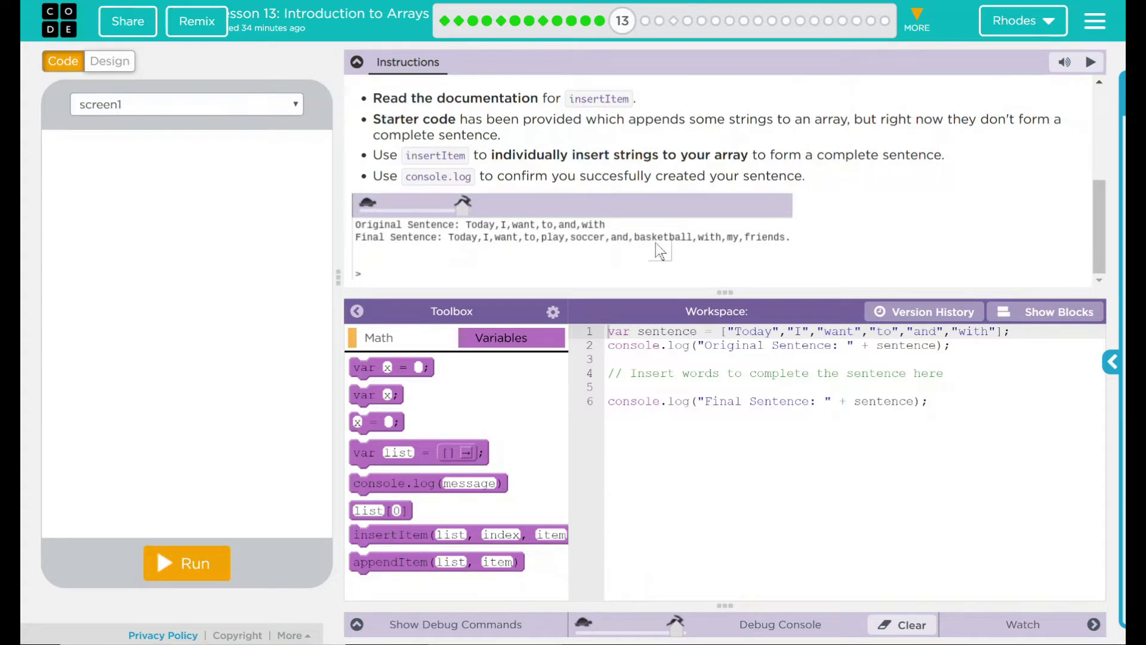
mouse_move(786, 256)
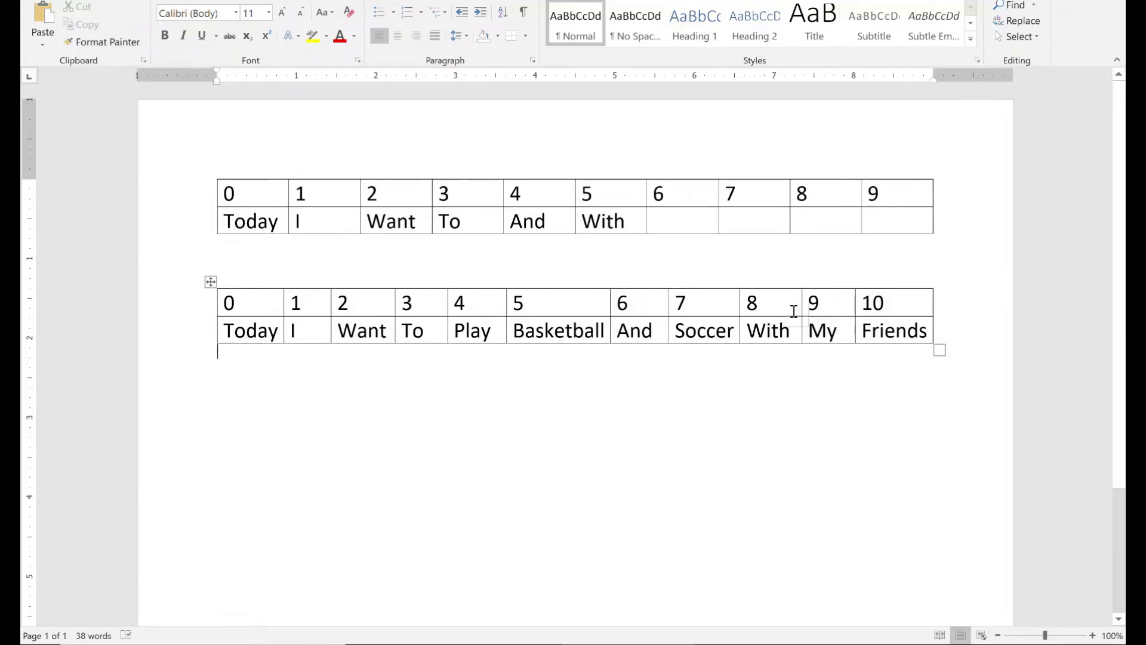
mouse_move(468, 410)
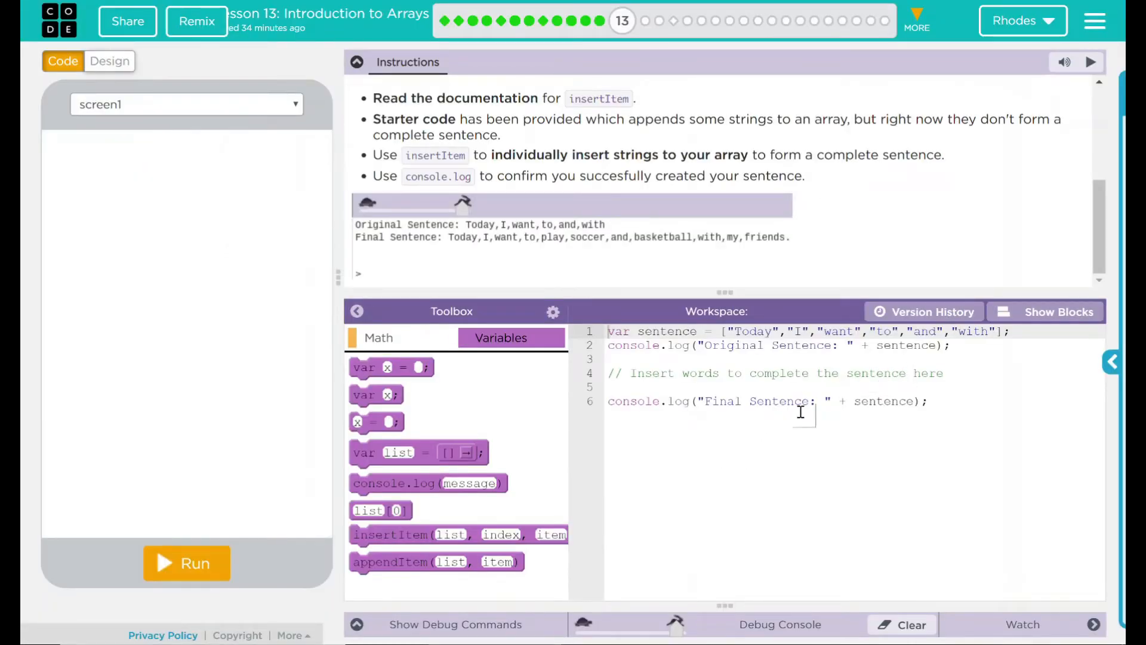
- Add insertItem(sentence, 4, "play"); on a new line below the comment
click(945, 372)
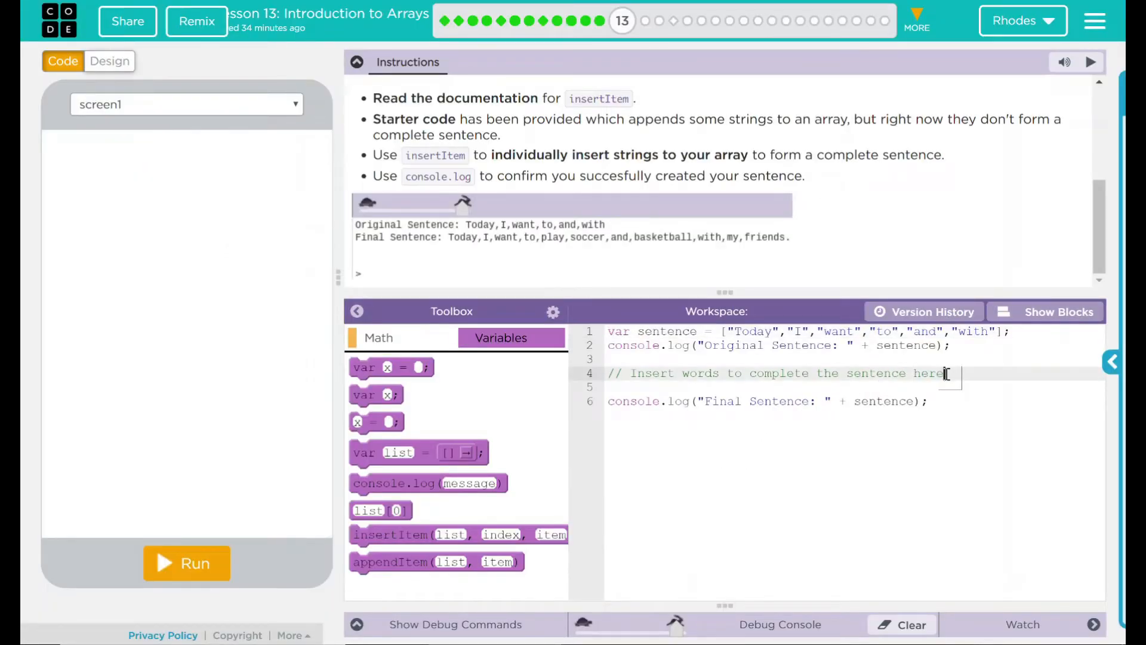
text(insertItem(sentence,)
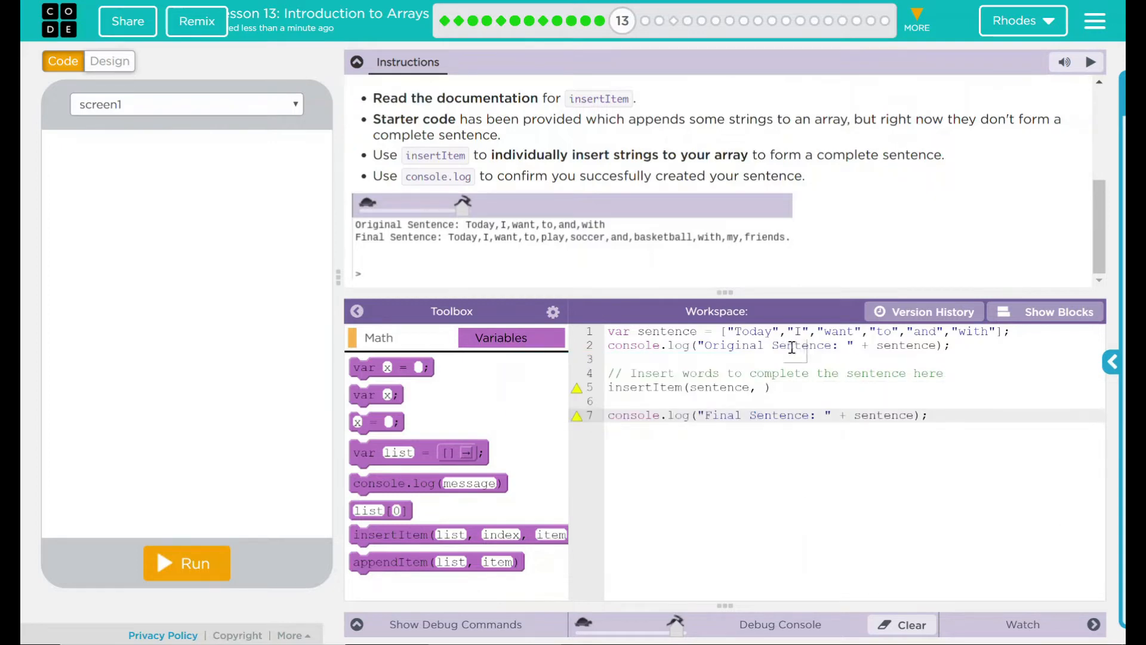
mouse_move(507, 234)
text(4, "play" )
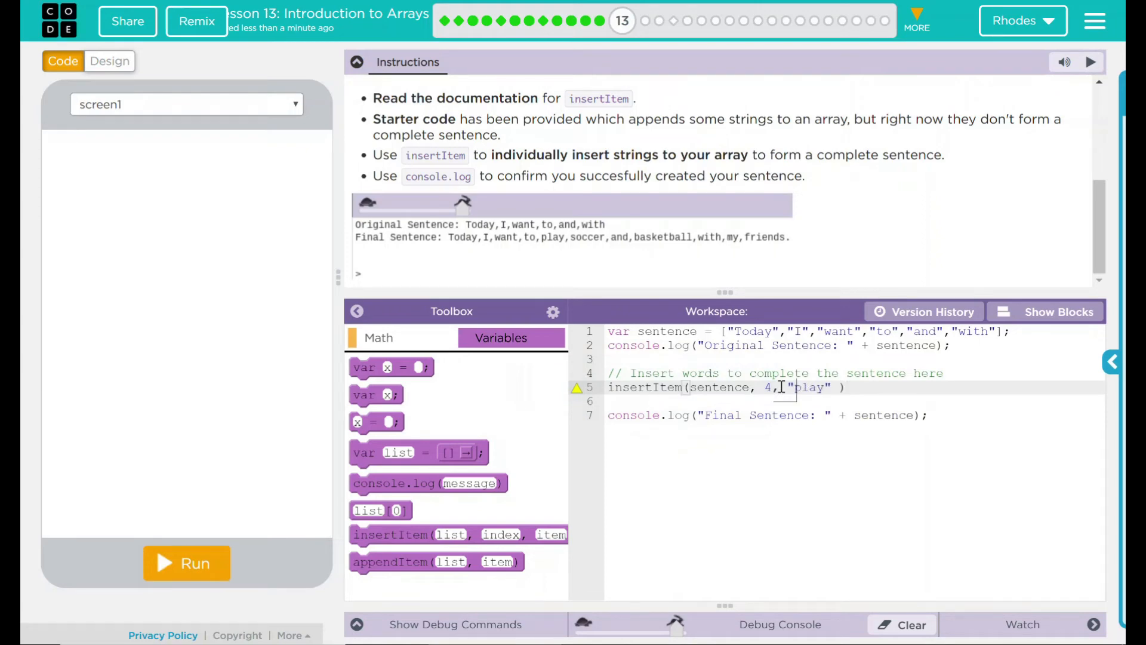
text(;)
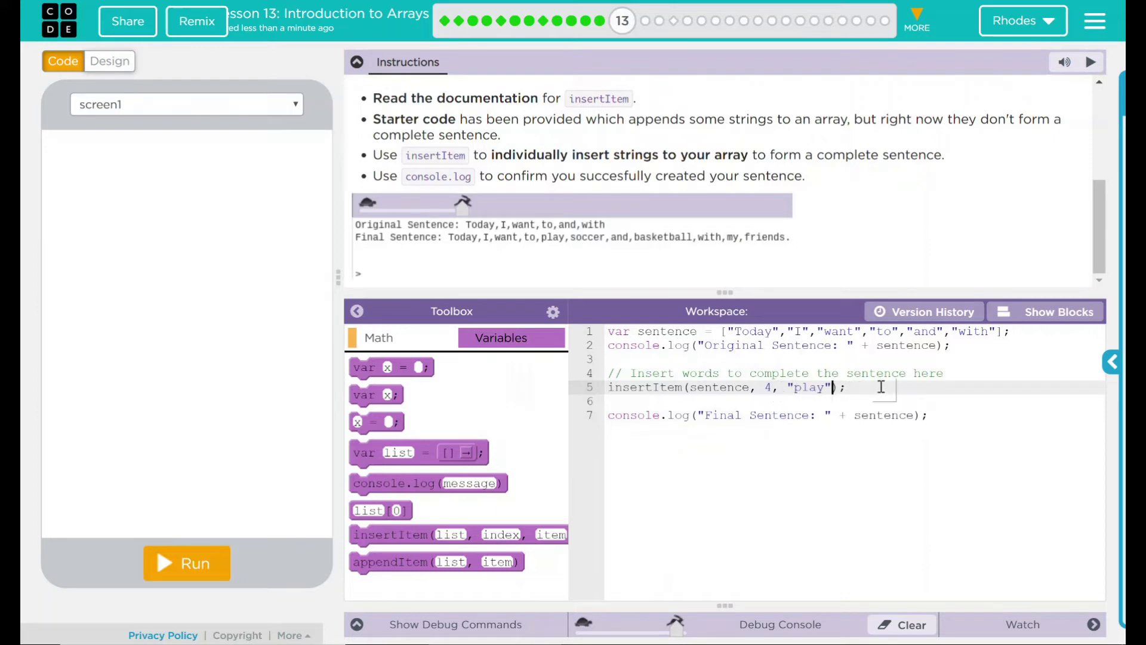
text(i)
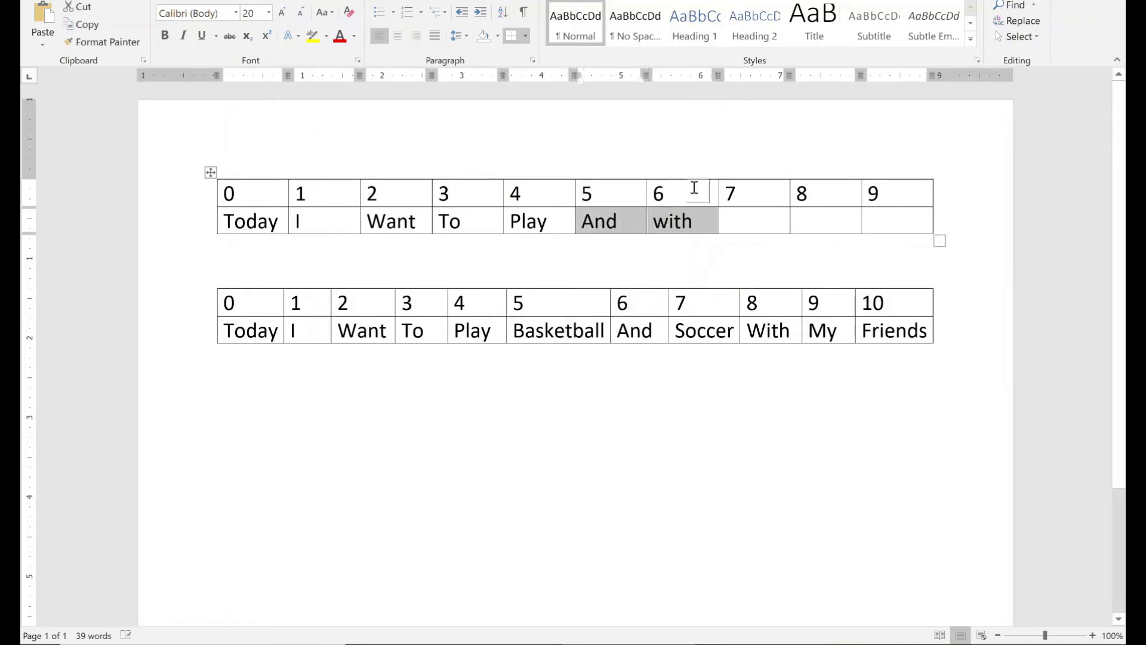
- Paste a second insertItem line inserting "basketball" at index 5
key(ctrl+v)
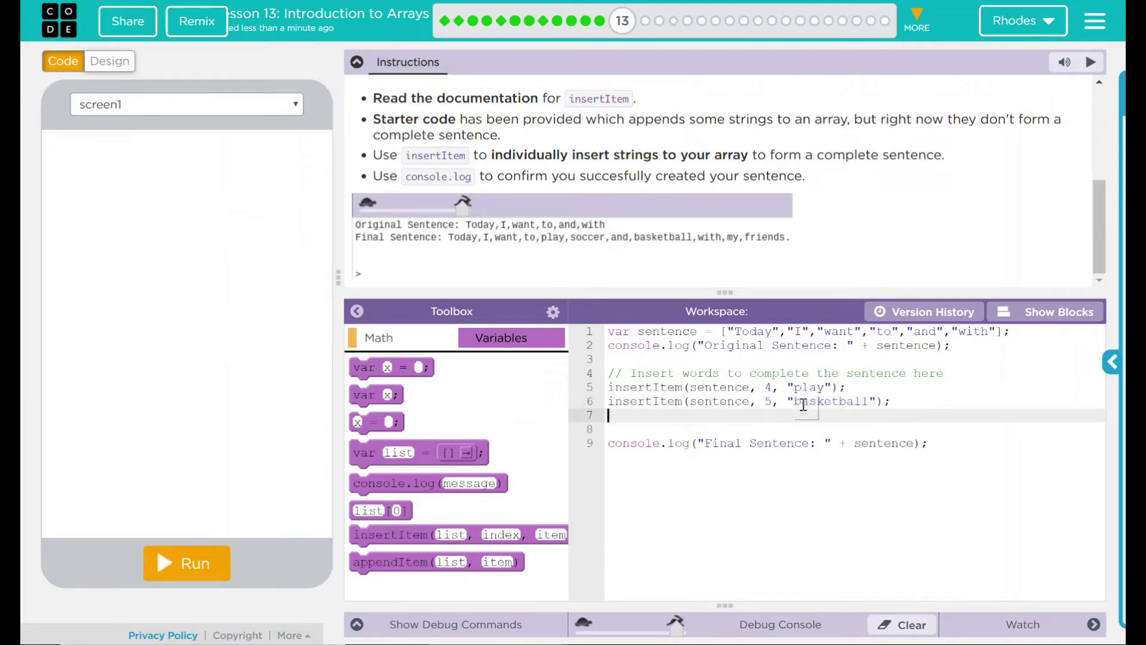
mouse_move(580, 251)
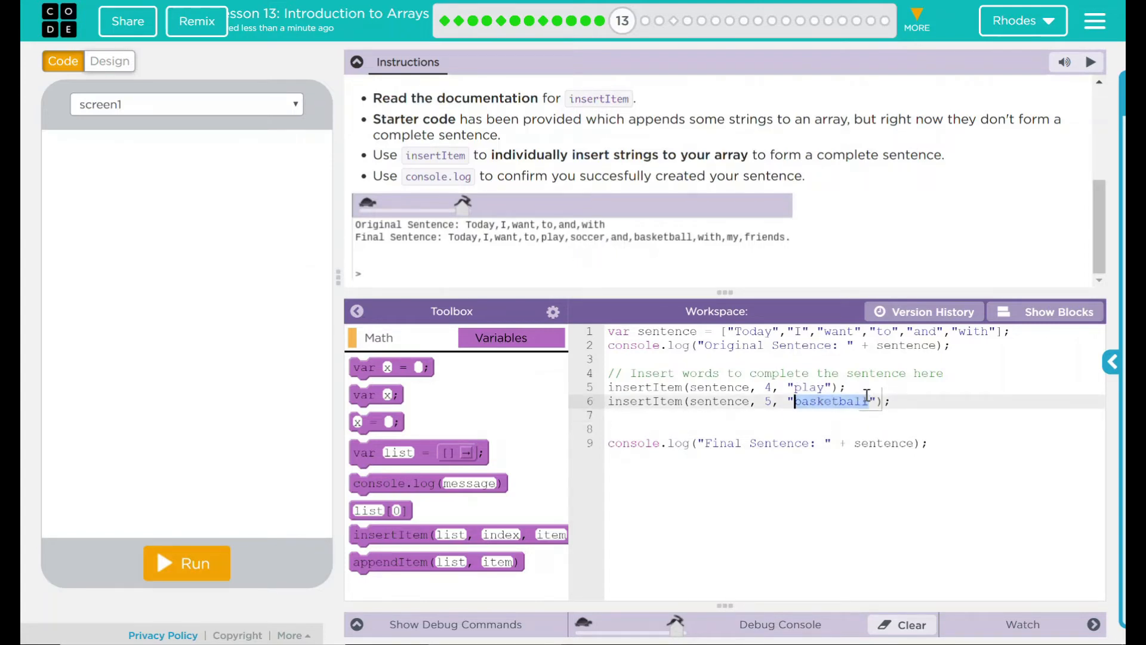
- Replace "basketball" with "soccer" in the index-5 call and begin a new insertItem line
text(soccer)
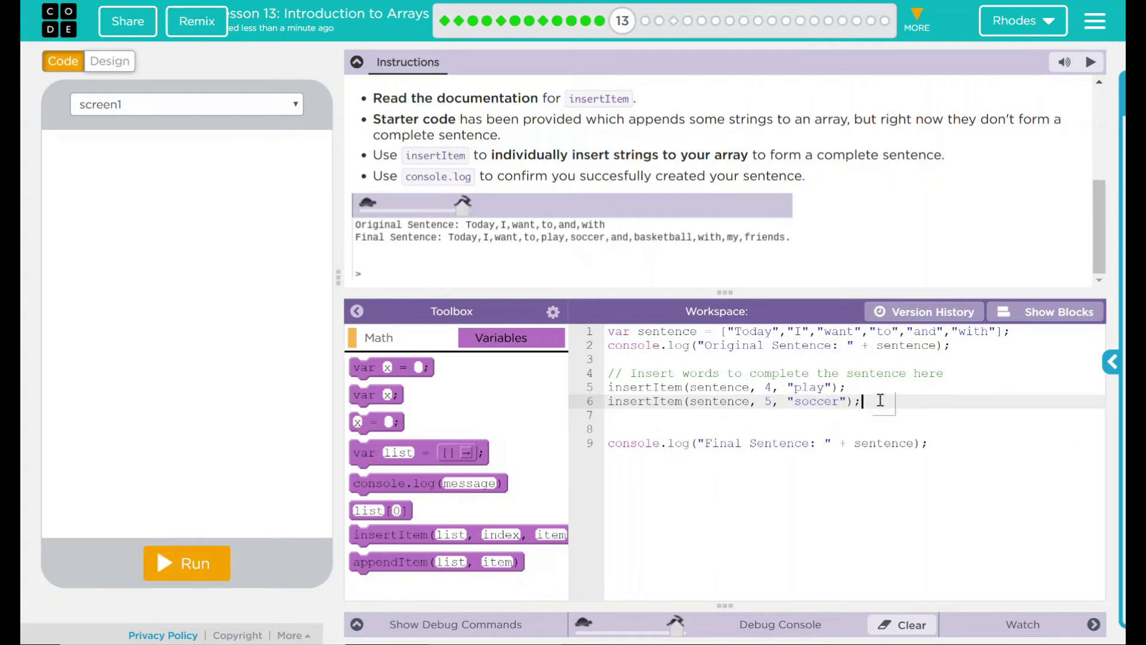
text(in)
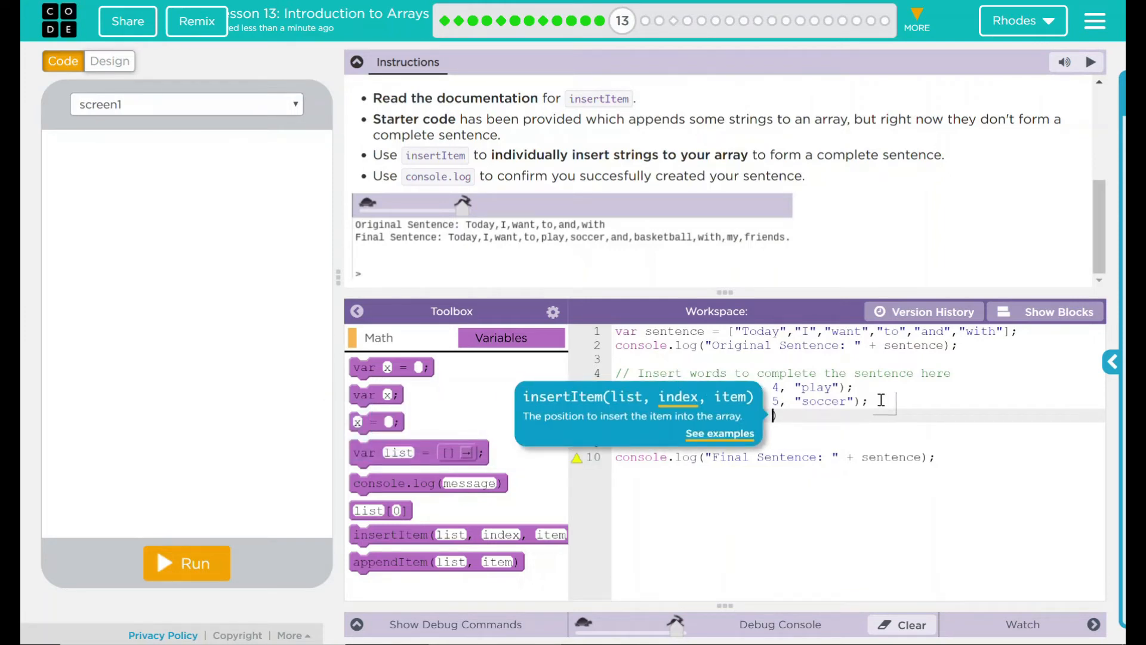
mouse_move(545, 621)
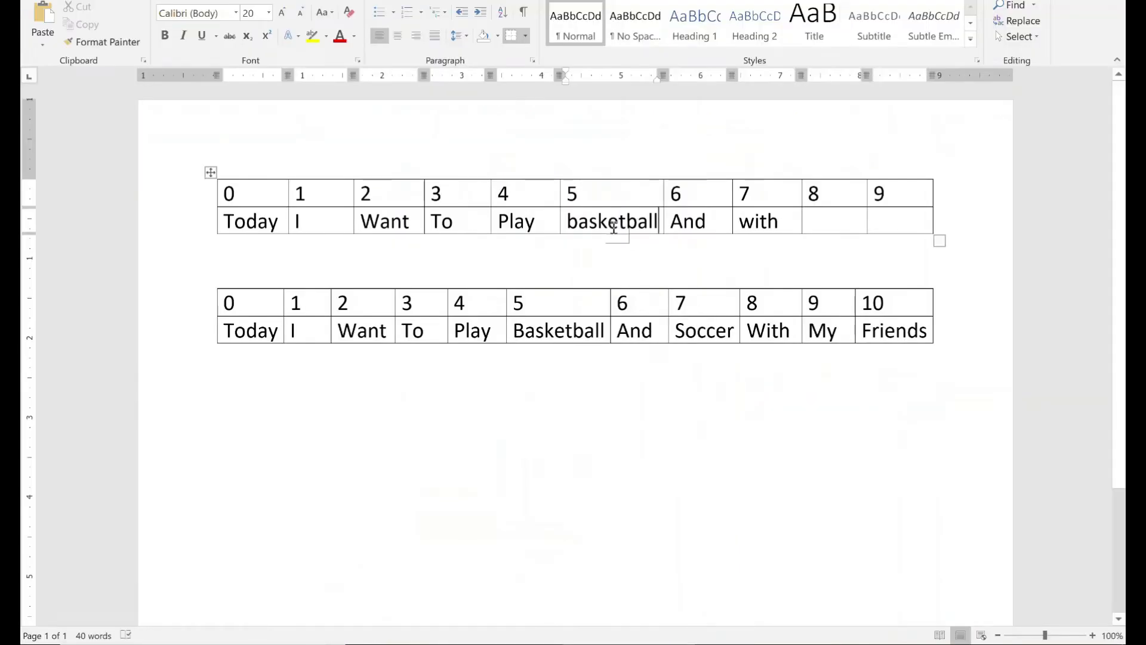
- Complete a third call, insertItem(sentence, 7, "basketball");, in App Lab
text(soccer)
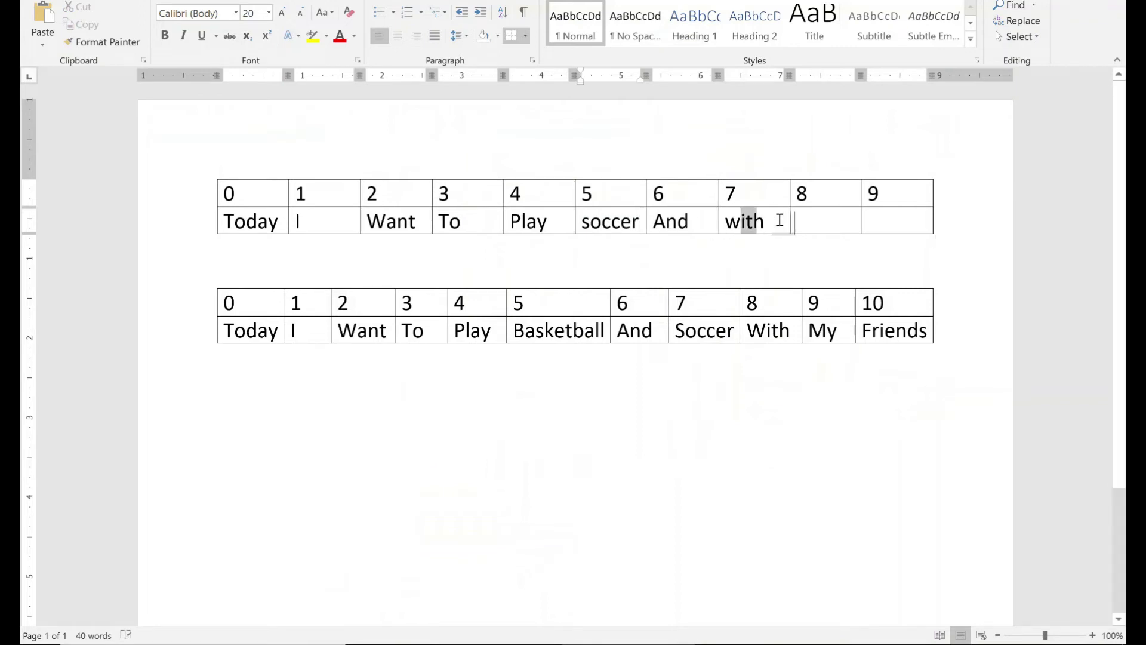
text(with)
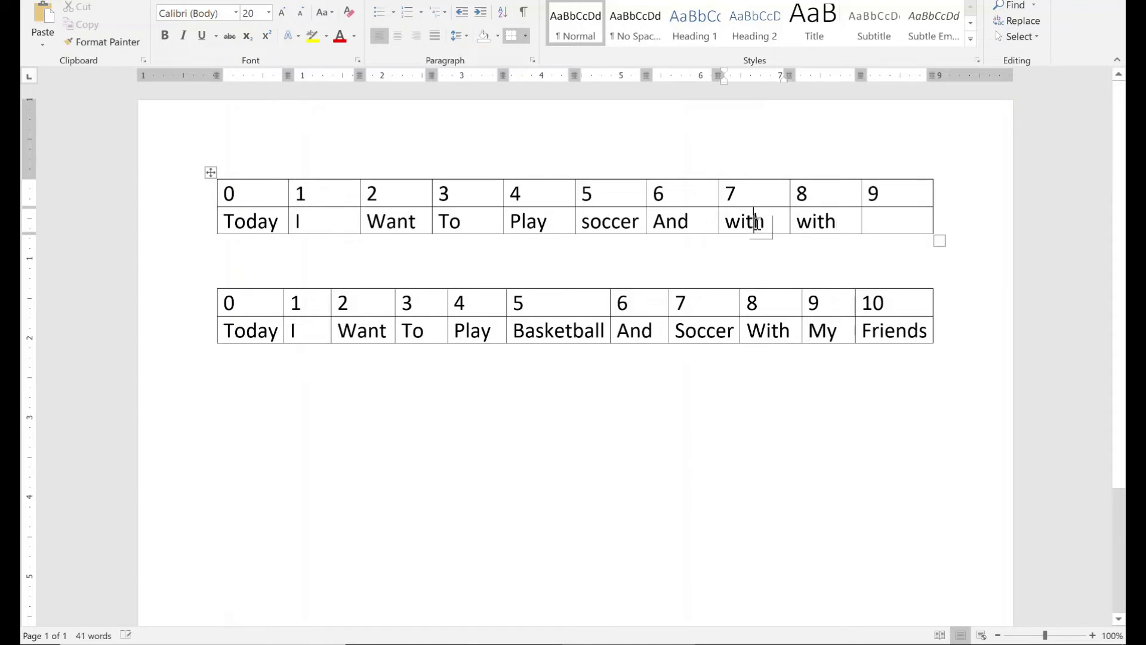
text(ba)
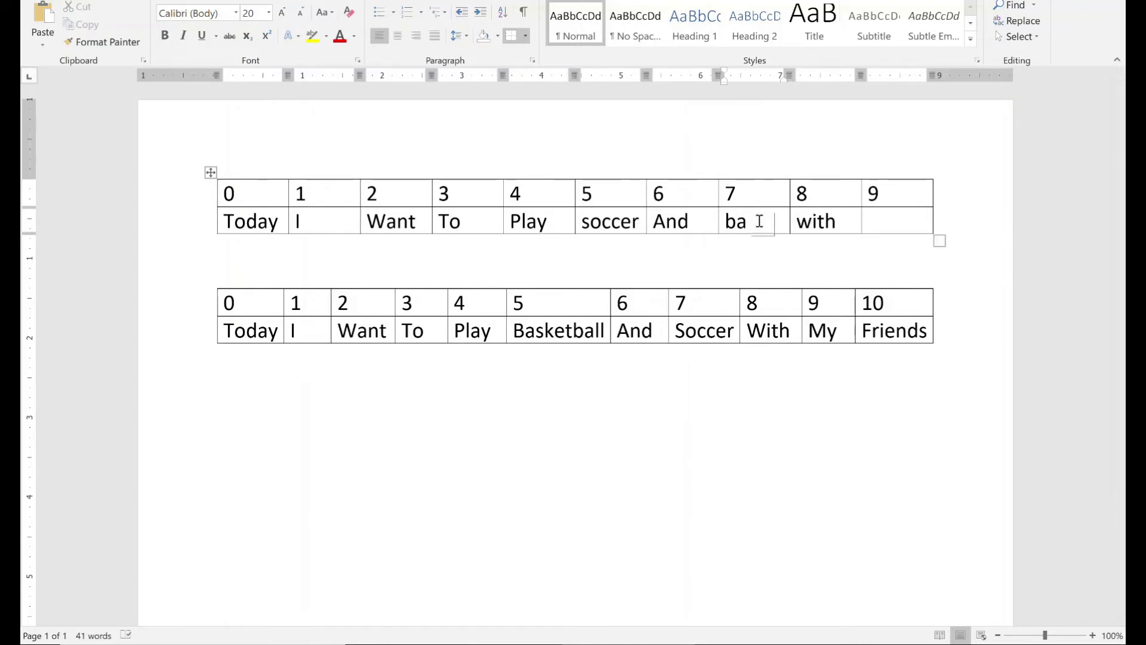
text(sketball"))
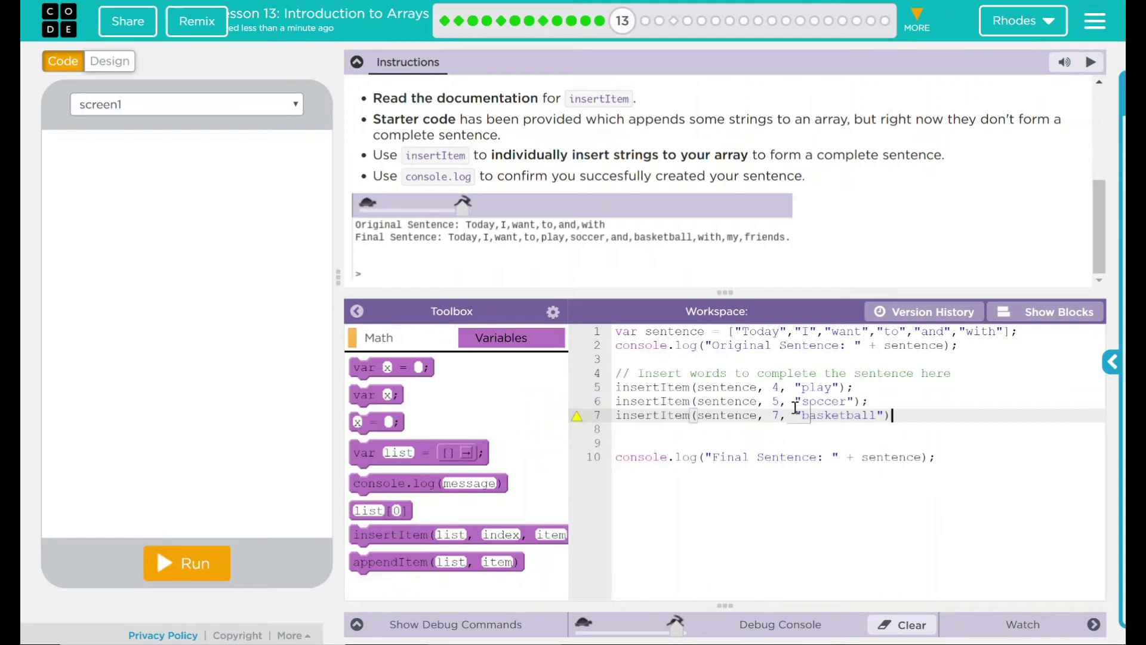
- Start a fourth line as insertItem(sentence, ) via the autocomplete suggestion
text(in)
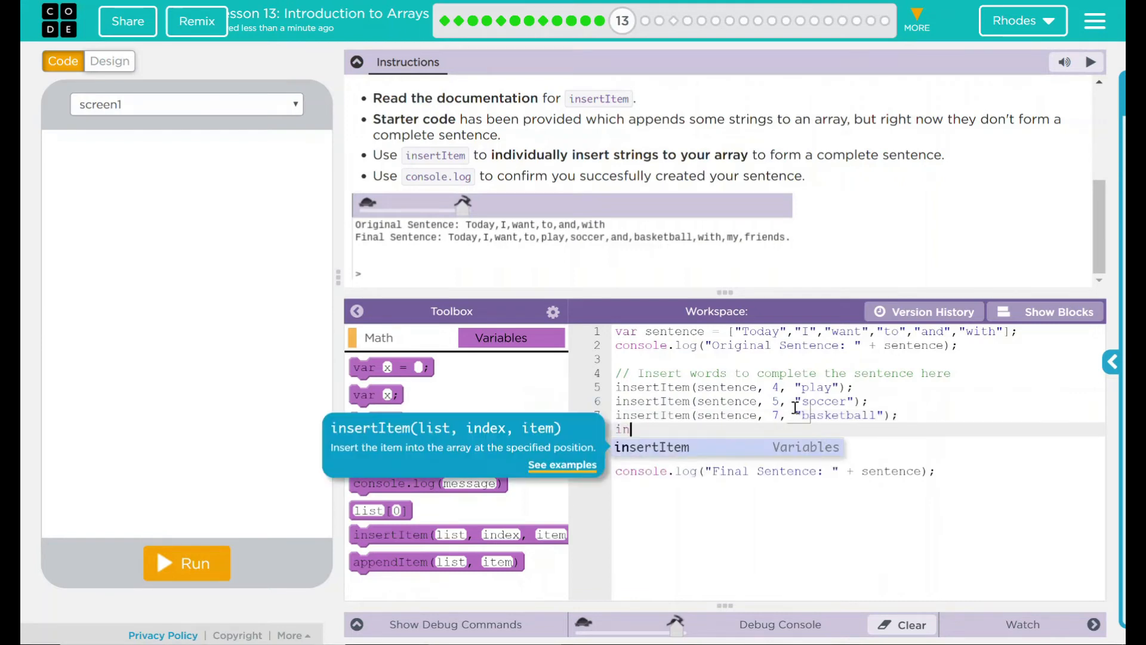
click(651, 447)
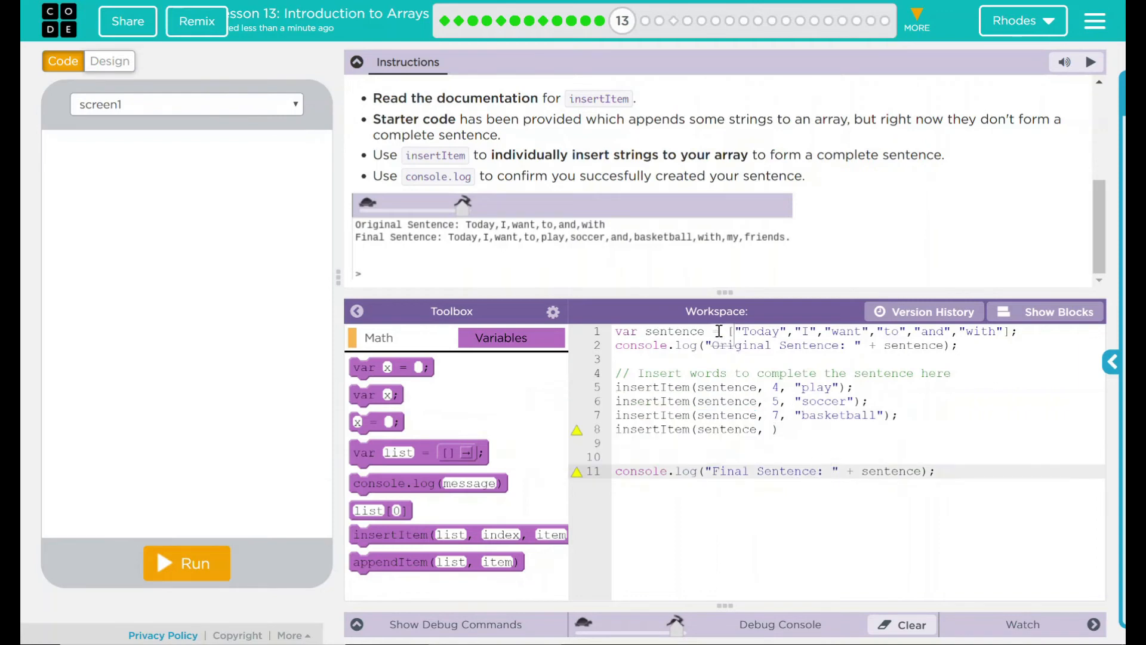
mouse_move(625, 257)
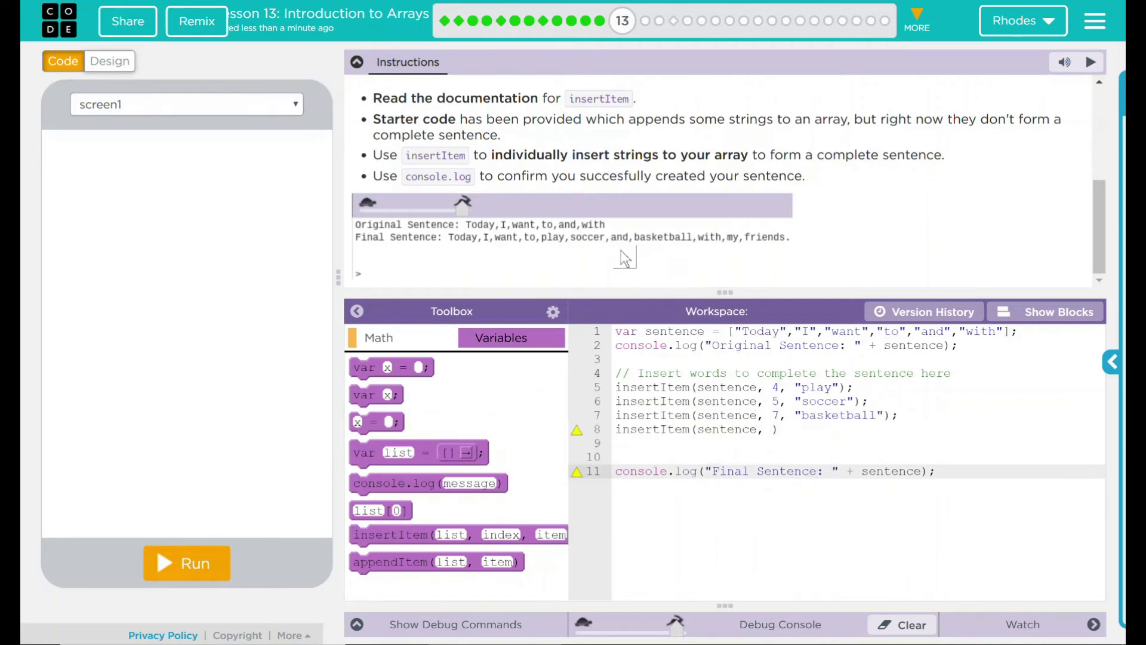
mouse_move(767, 244)
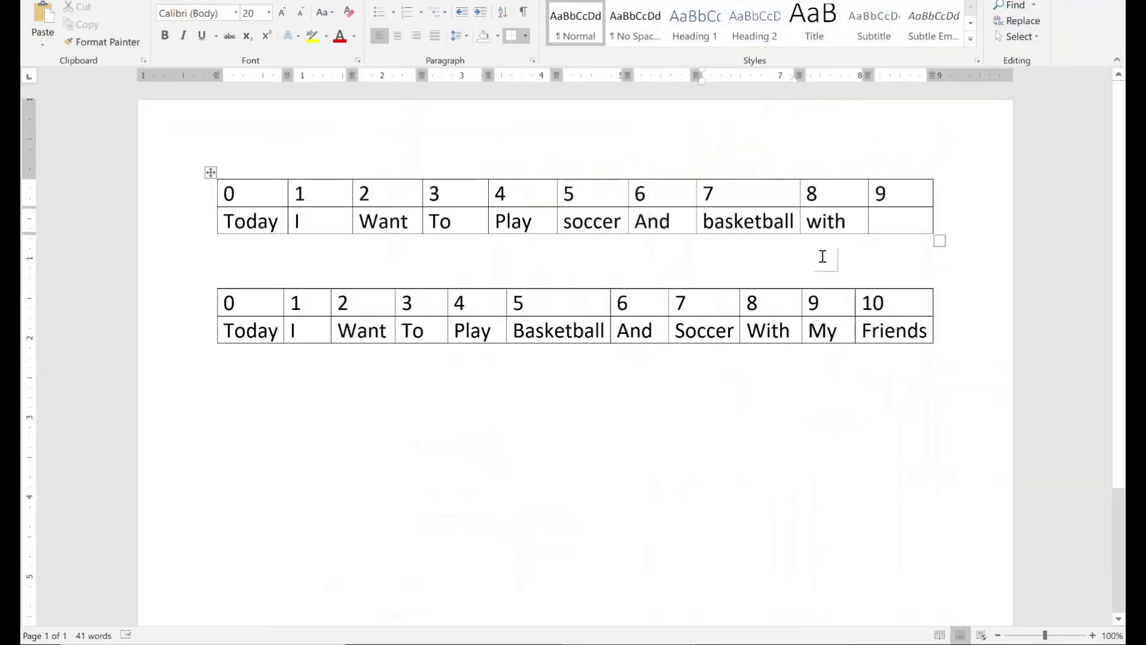
- Enter "My" in the empty cell under index 9 of the first Word table
click(905, 221)
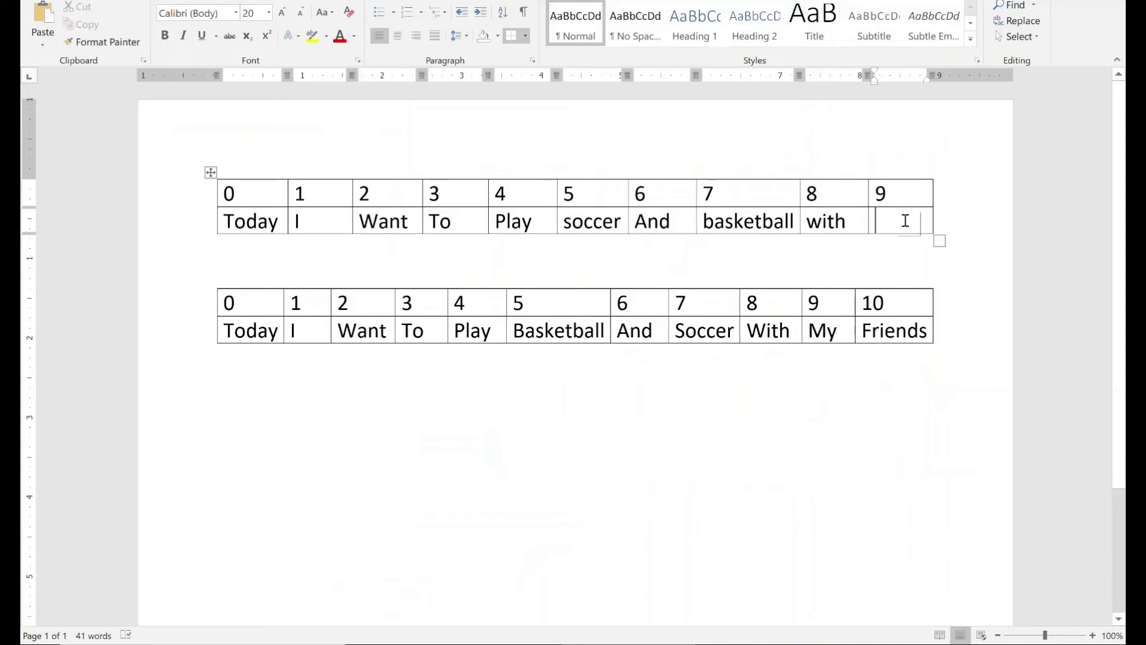
text(My)
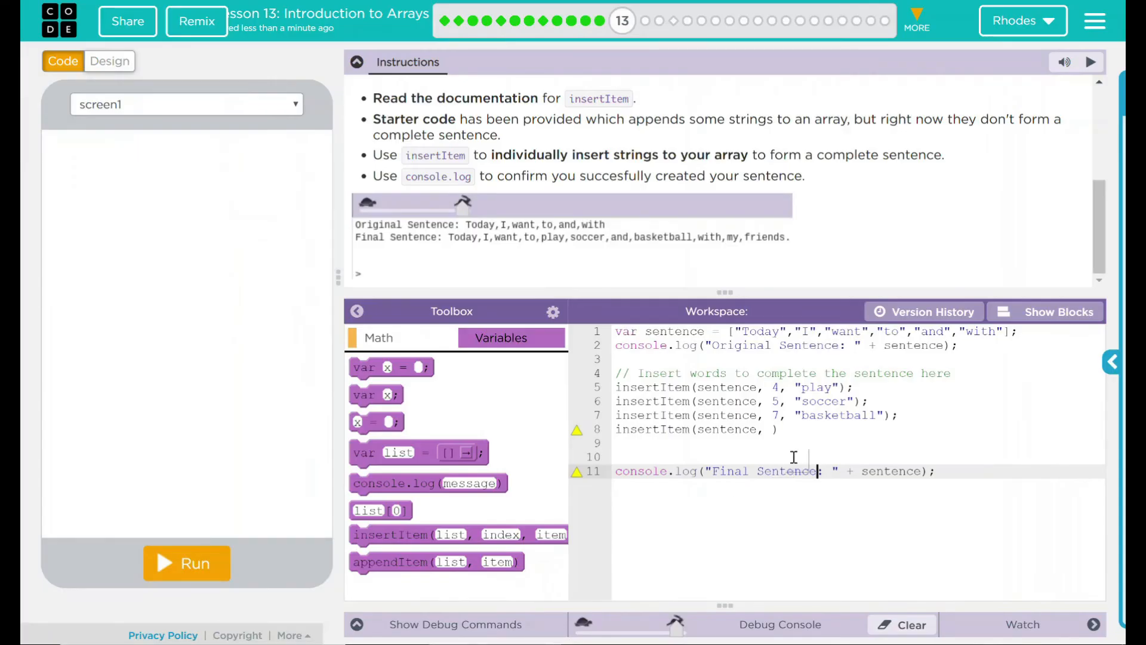
- Finish line 8 with index 9 "my", add index 10 "friends!", and delete the blank line
click(771, 429)
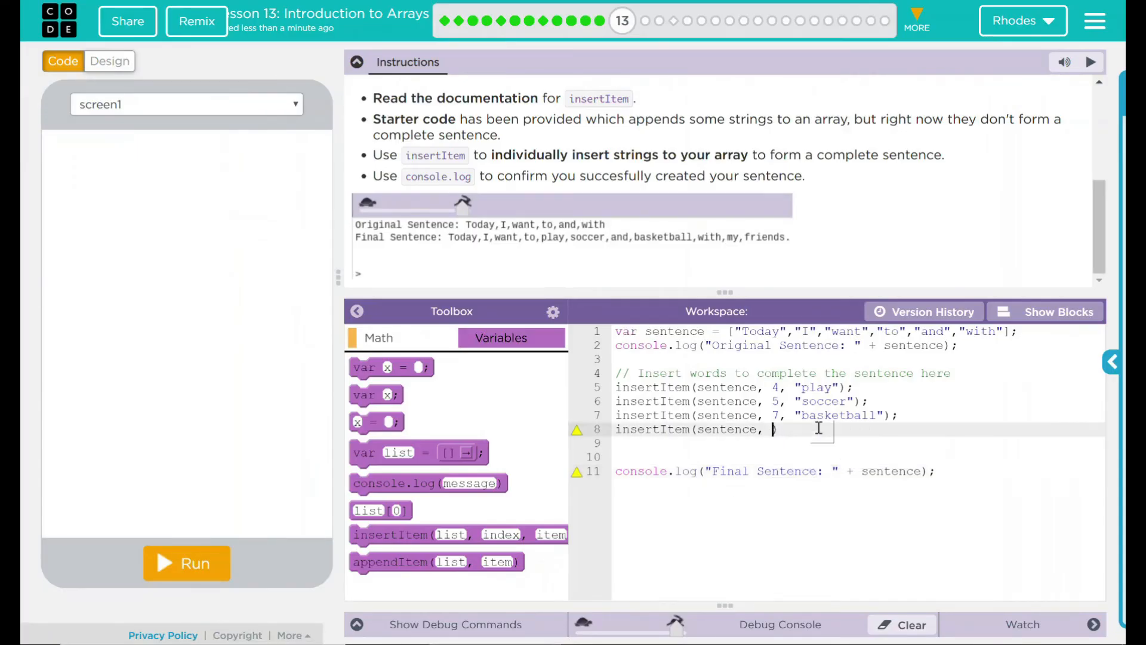
text(9, "")
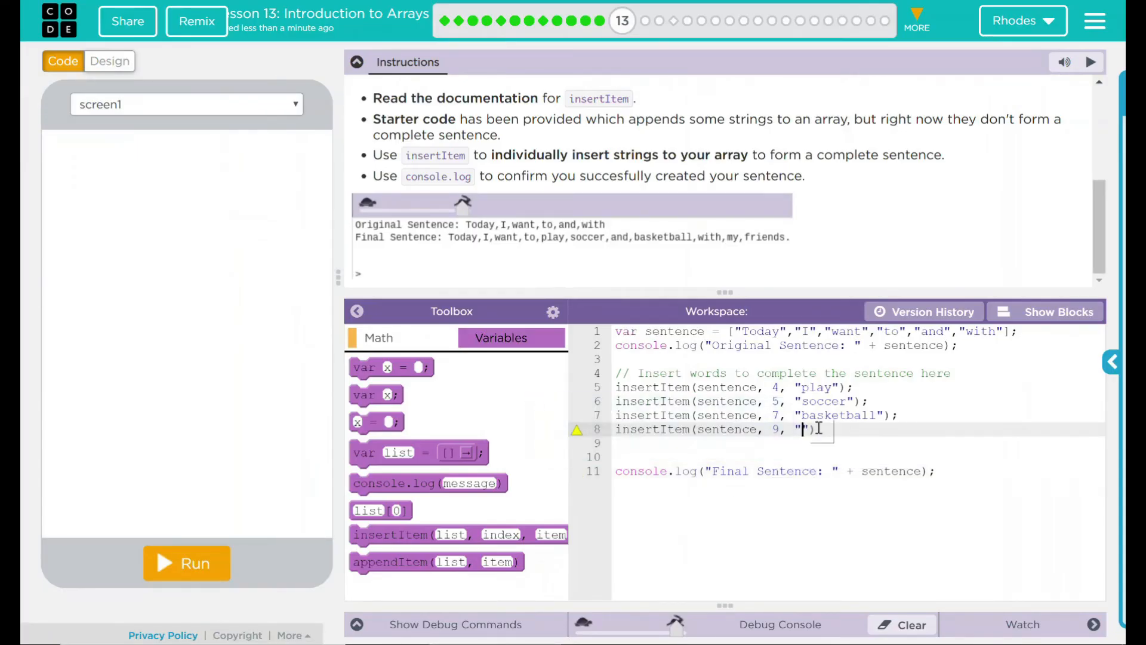
text(my)
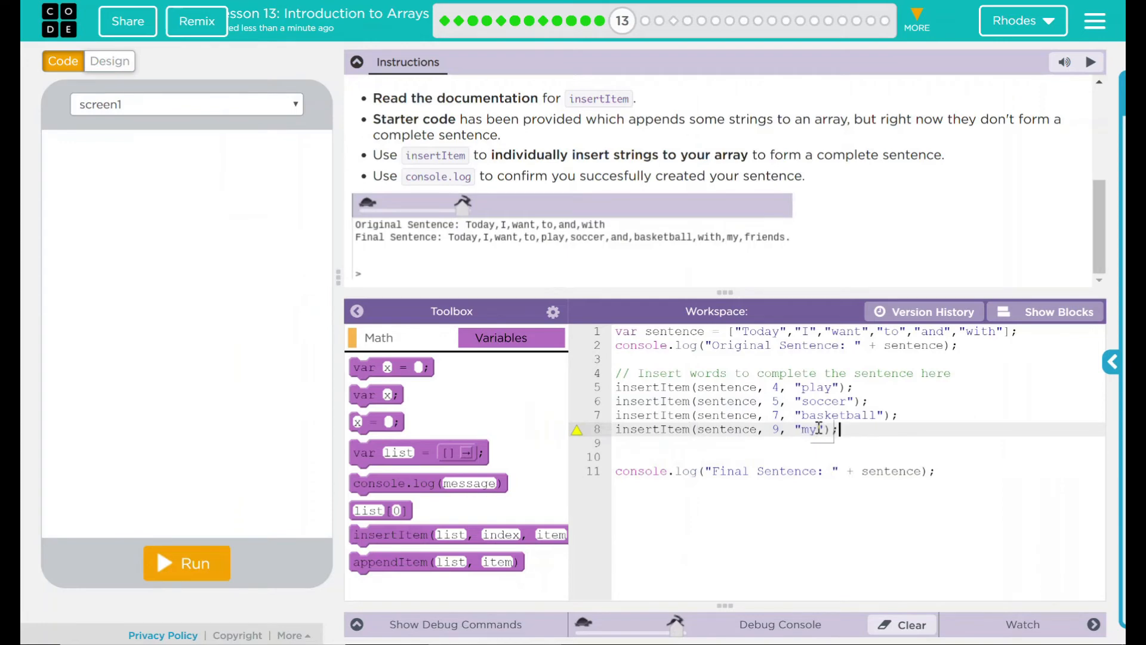
text(insertItem(sentence, 10)
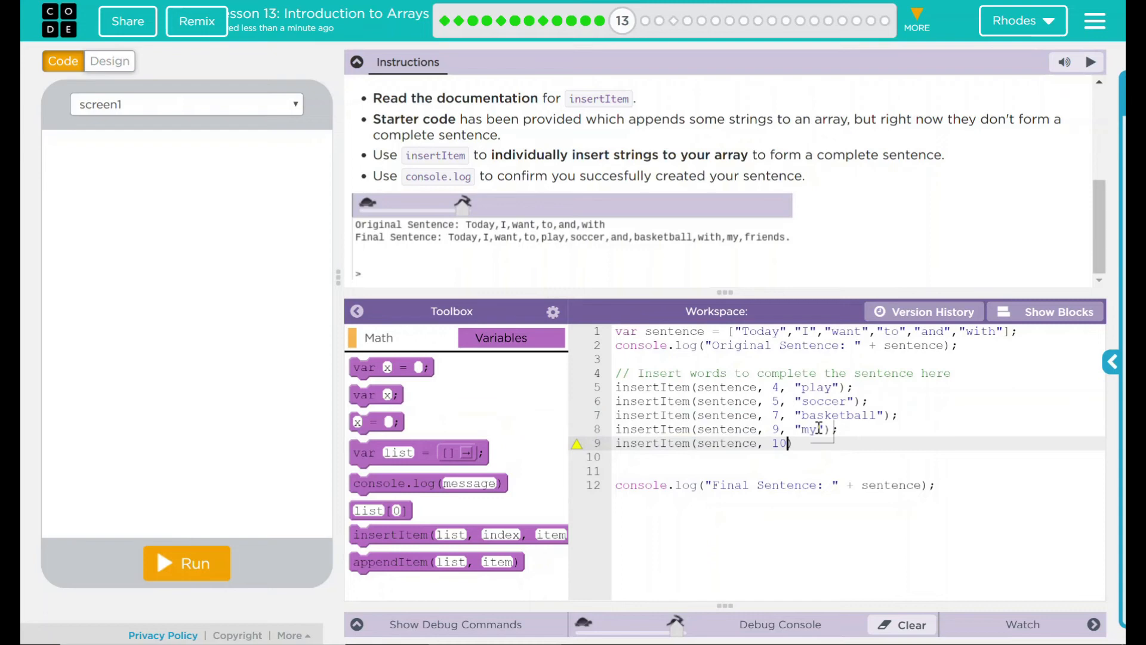
text(, "friends)
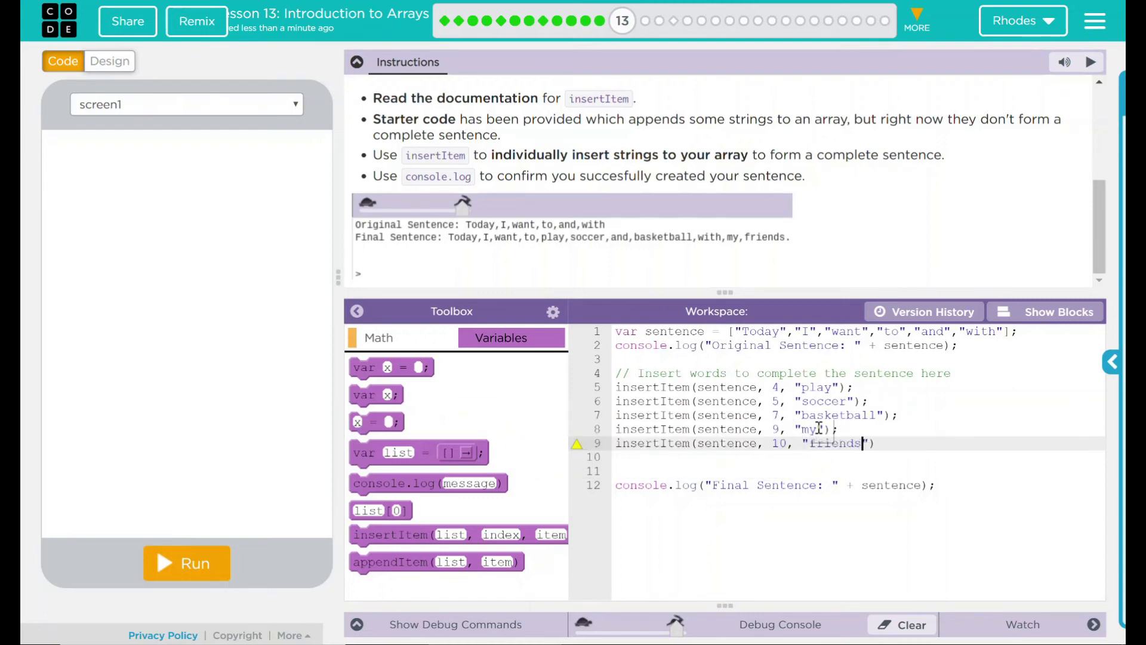
text(!)
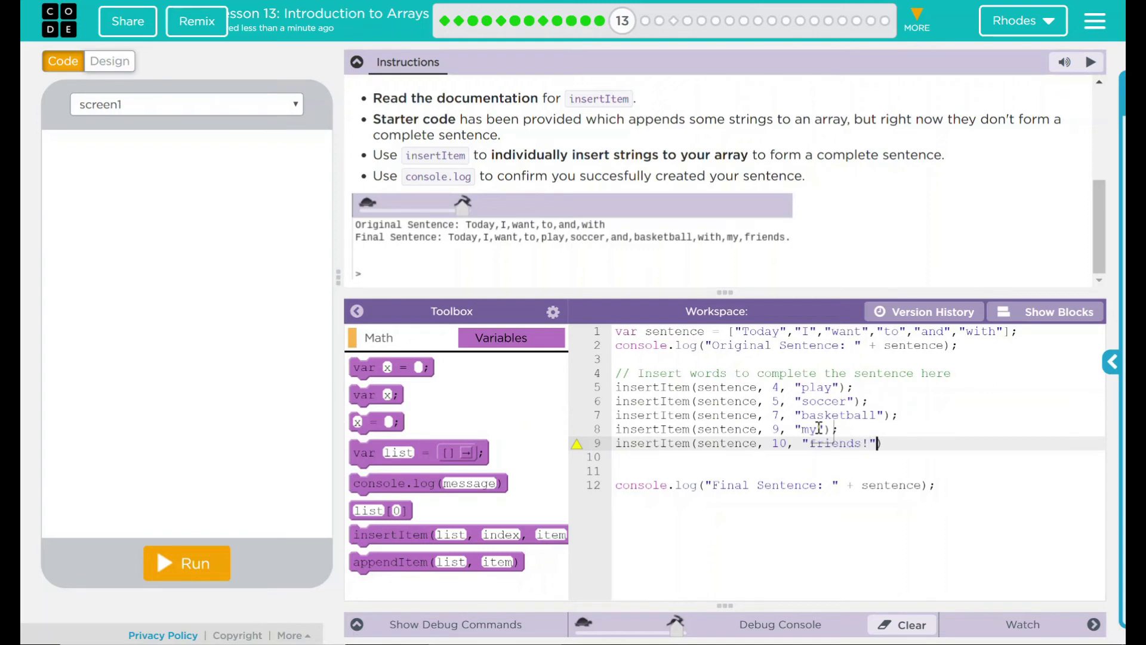
text(;)
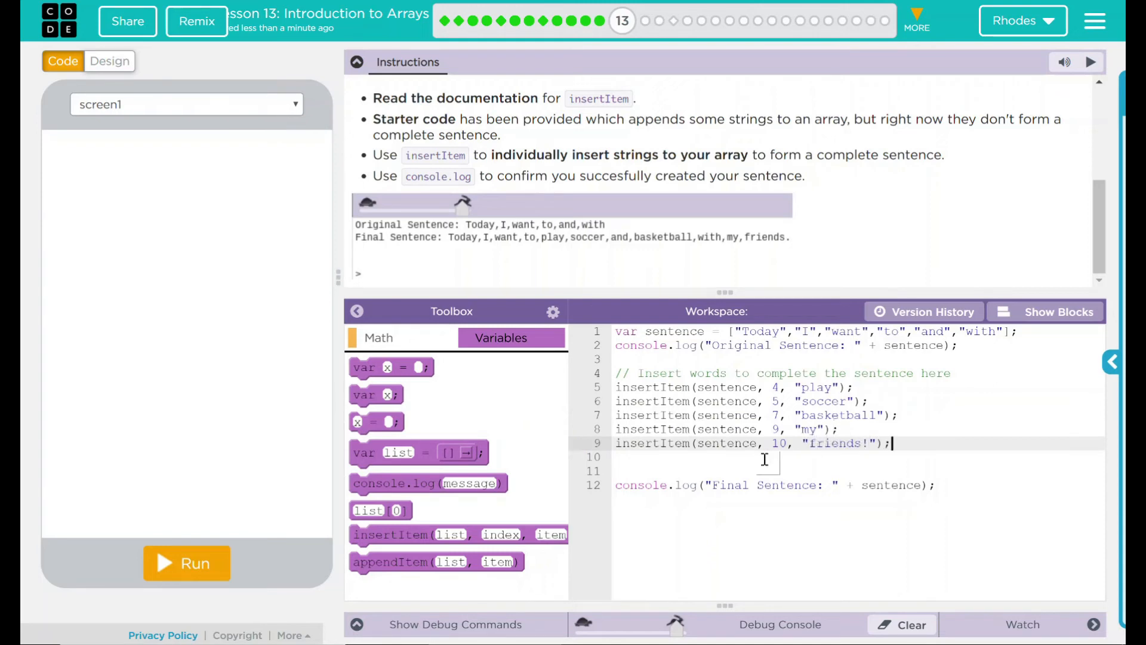
key(Backspace)
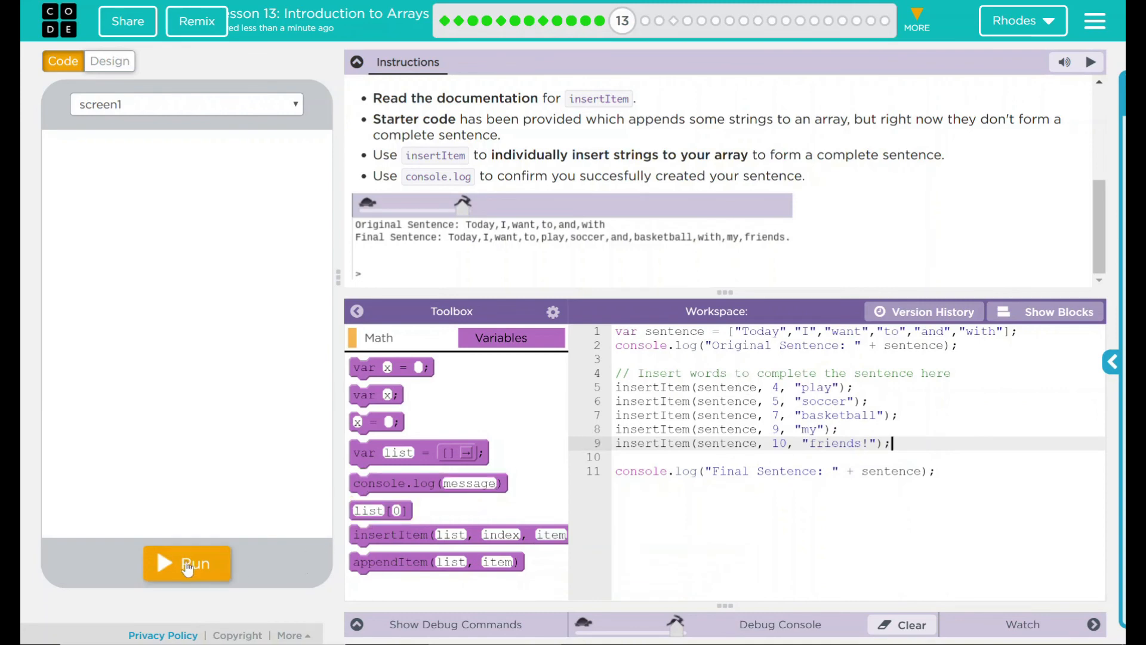
- Run the program and compare the logged final sentence with the expected output
click(187, 563)
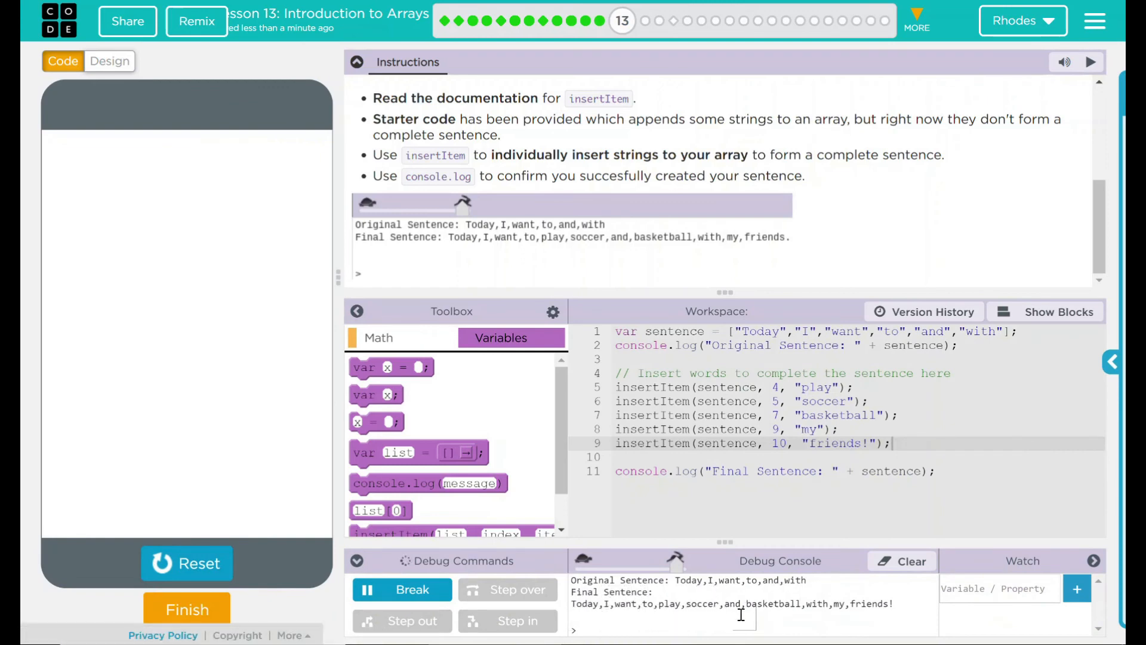
mouse_move(461, 243)
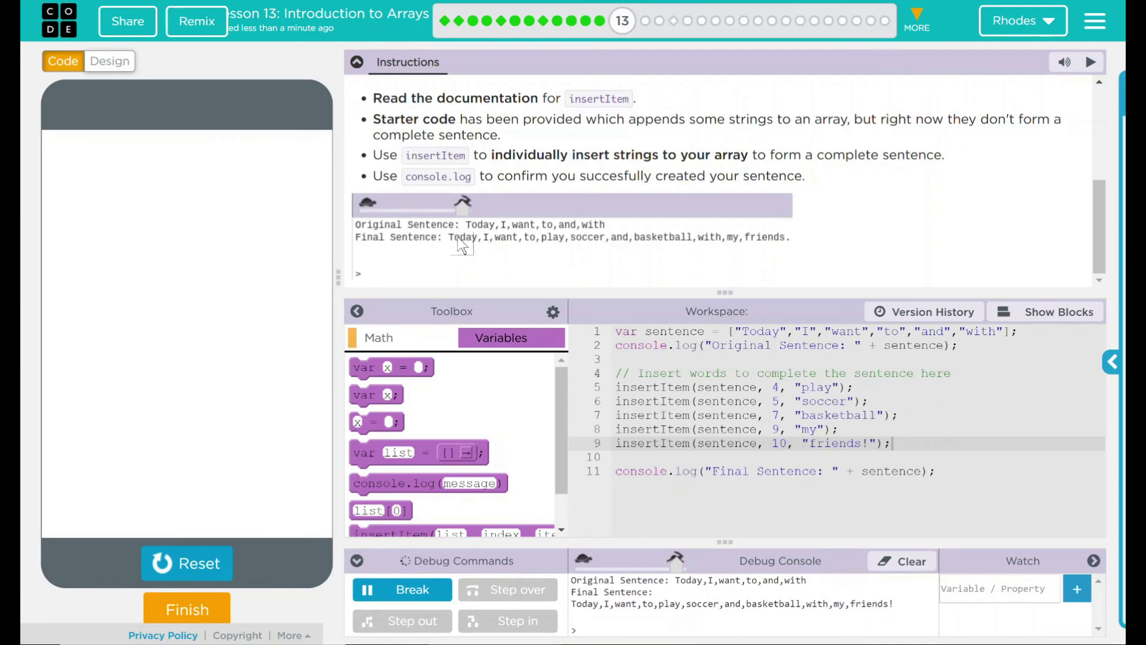
mouse_move(768, 247)
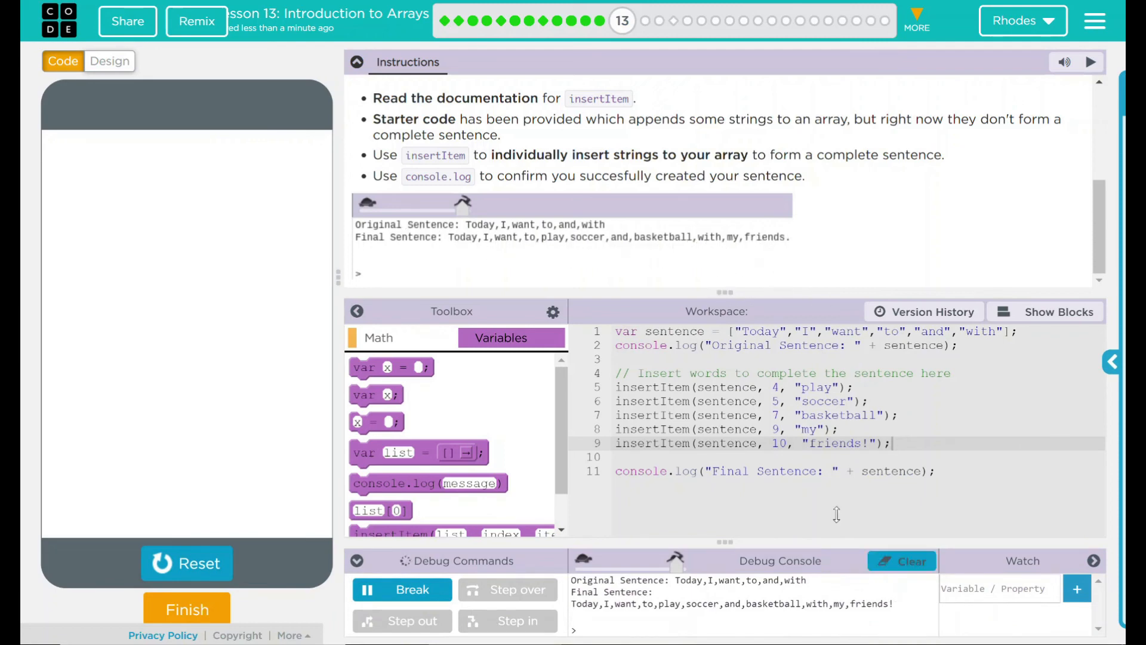
mouse_move(614, 219)
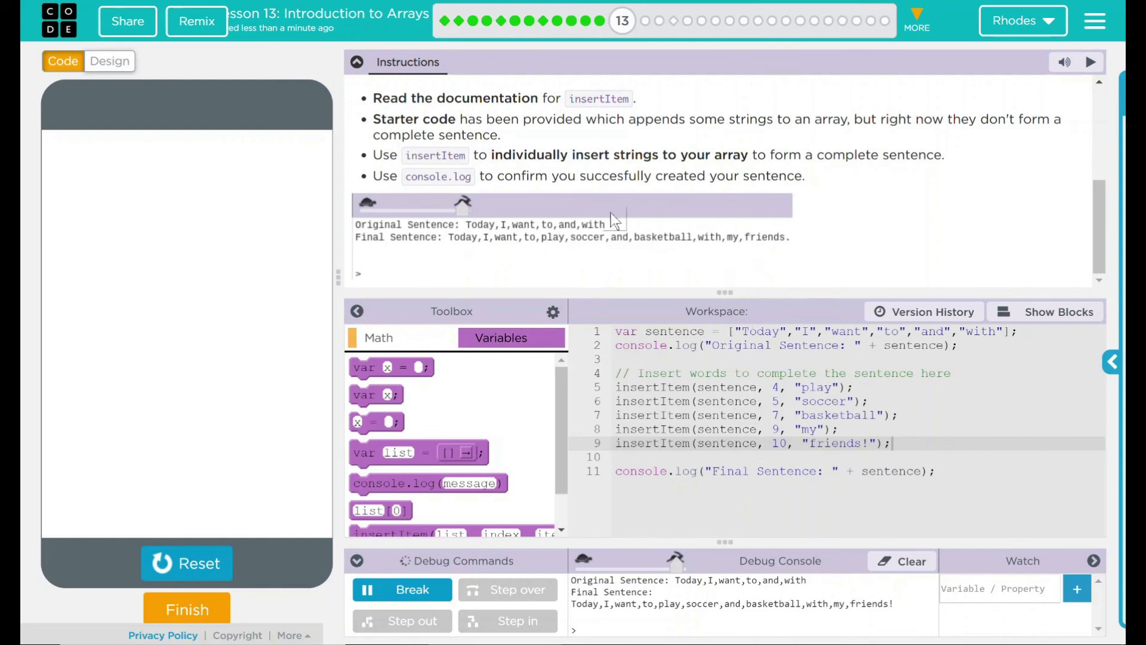
scroll(up, 3)
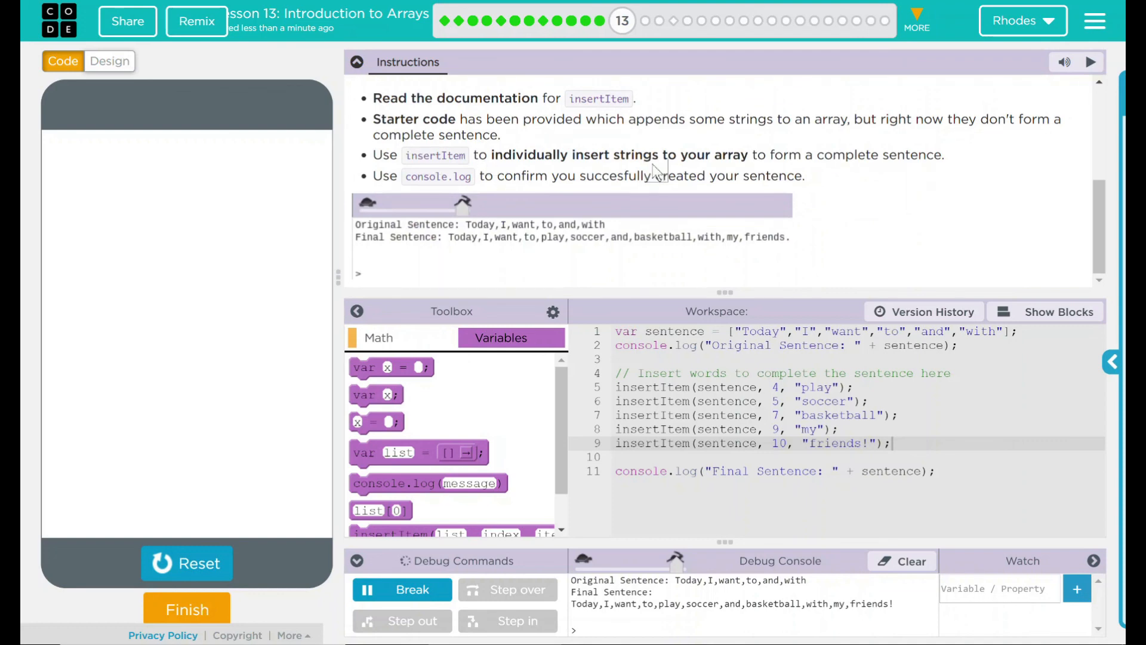
mouse_move(973, 169)
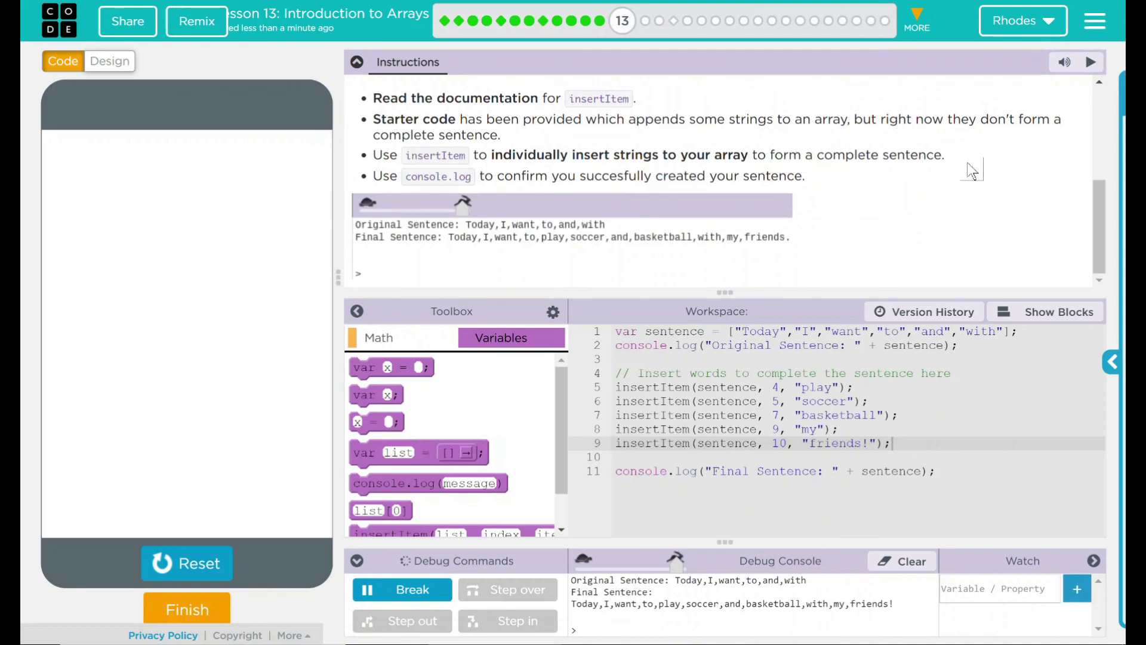
mouse_move(377, 142)
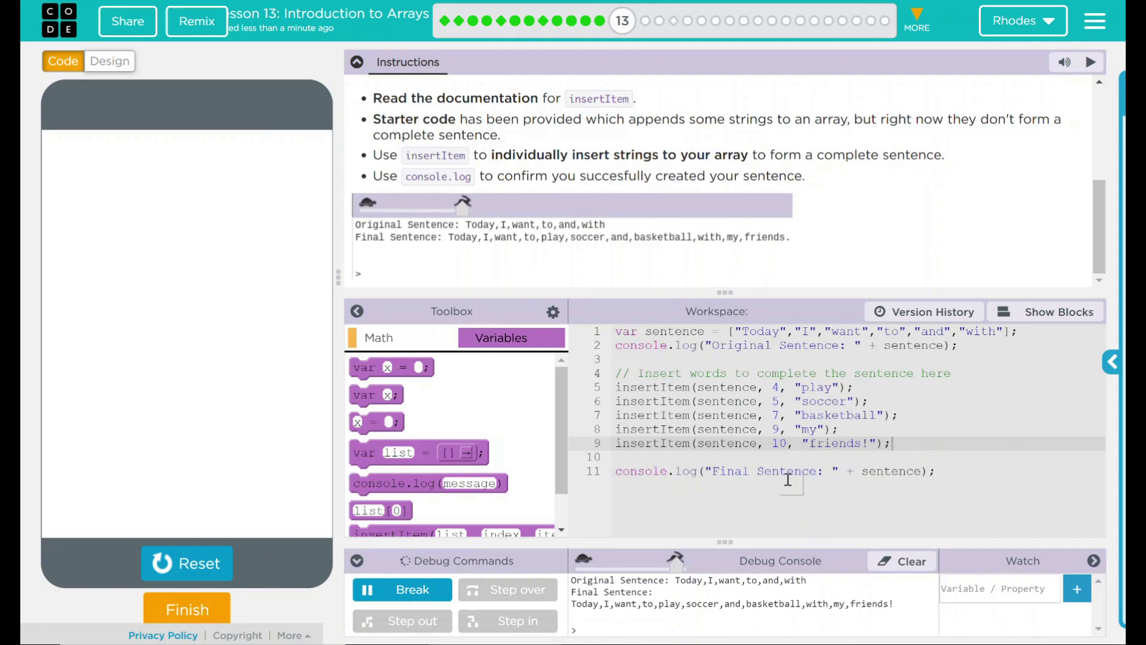
mouse_move(972, 455)
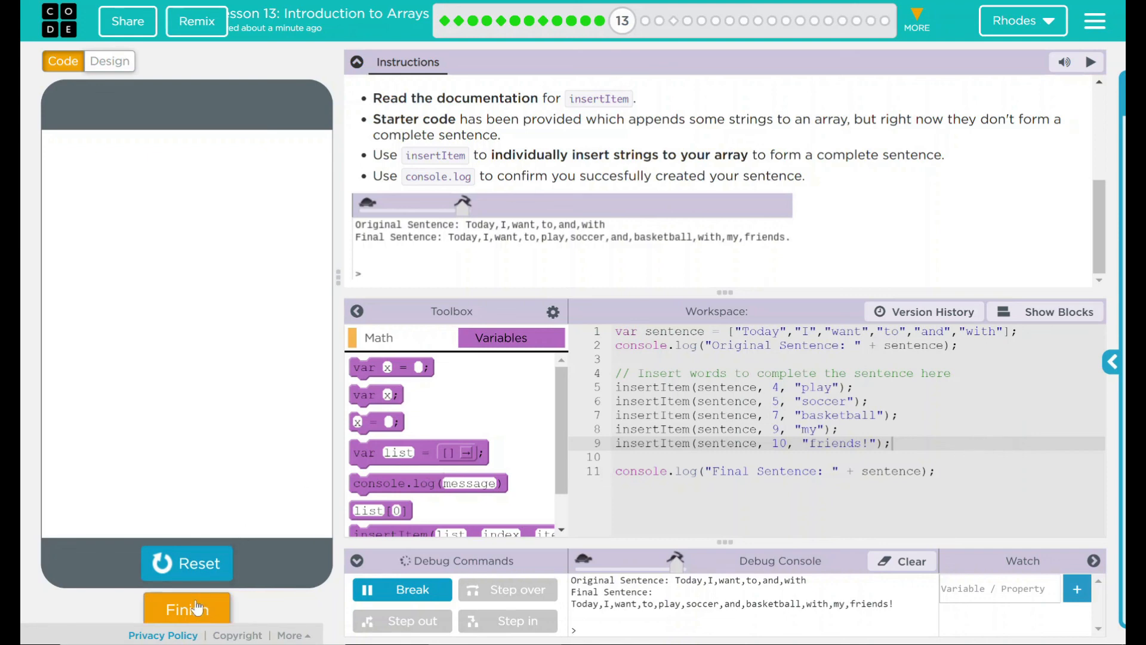
- Mark the completed insertItem sentence puzzle as finished to bring up the completion prompt
click(186, 607)
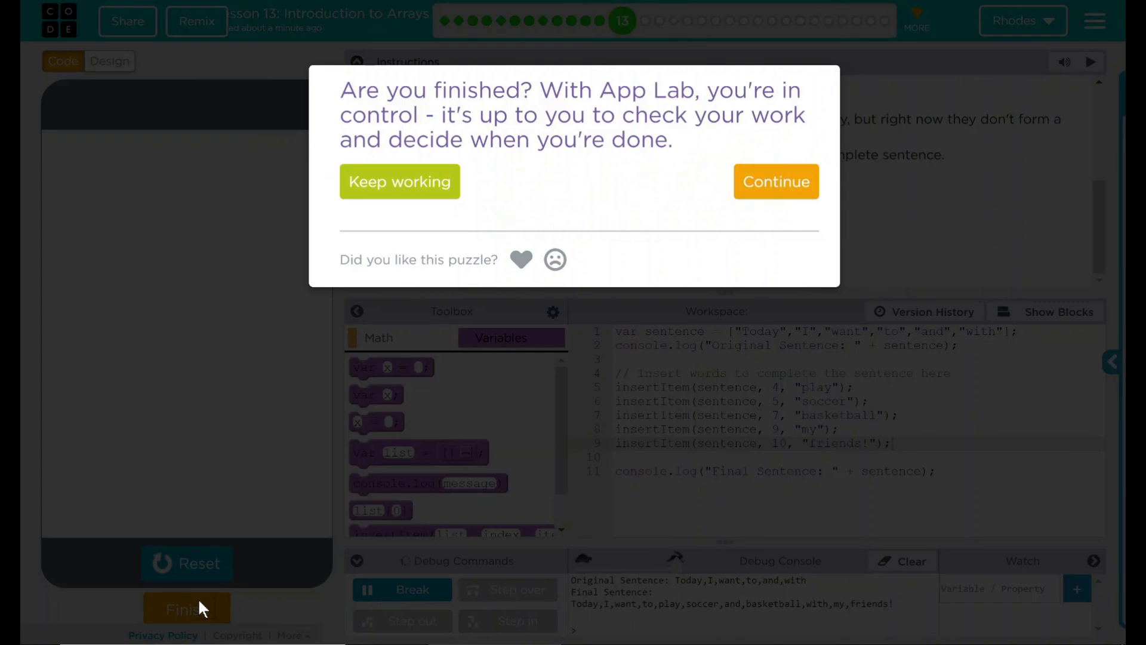
mouse_move(236, 609)
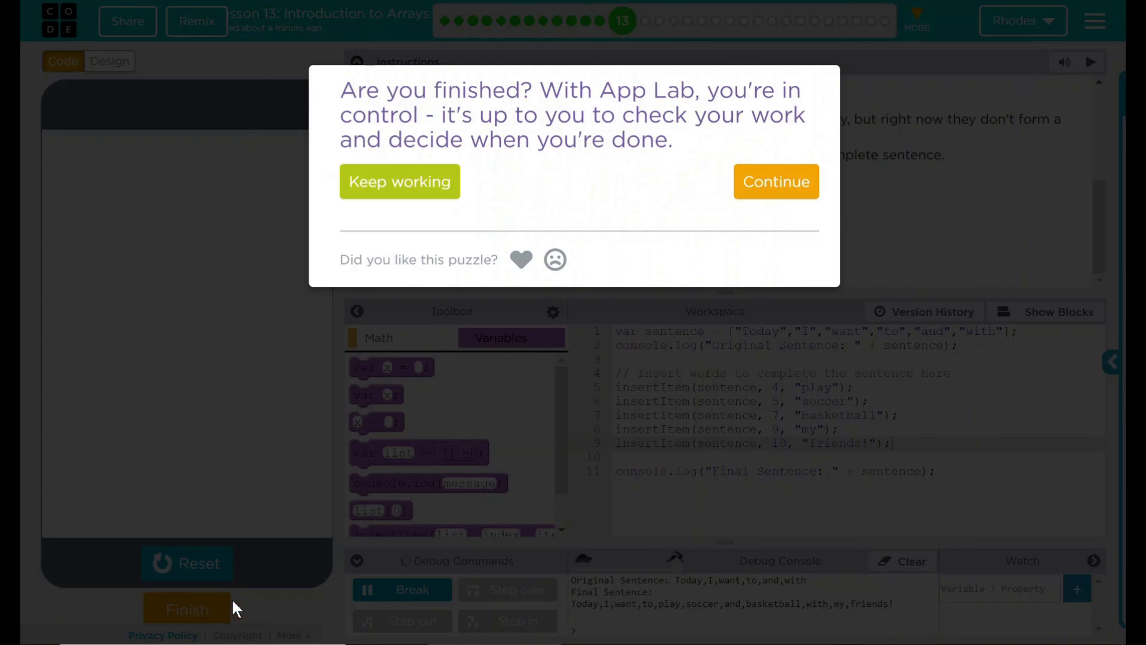
mouse_move(776, 181)
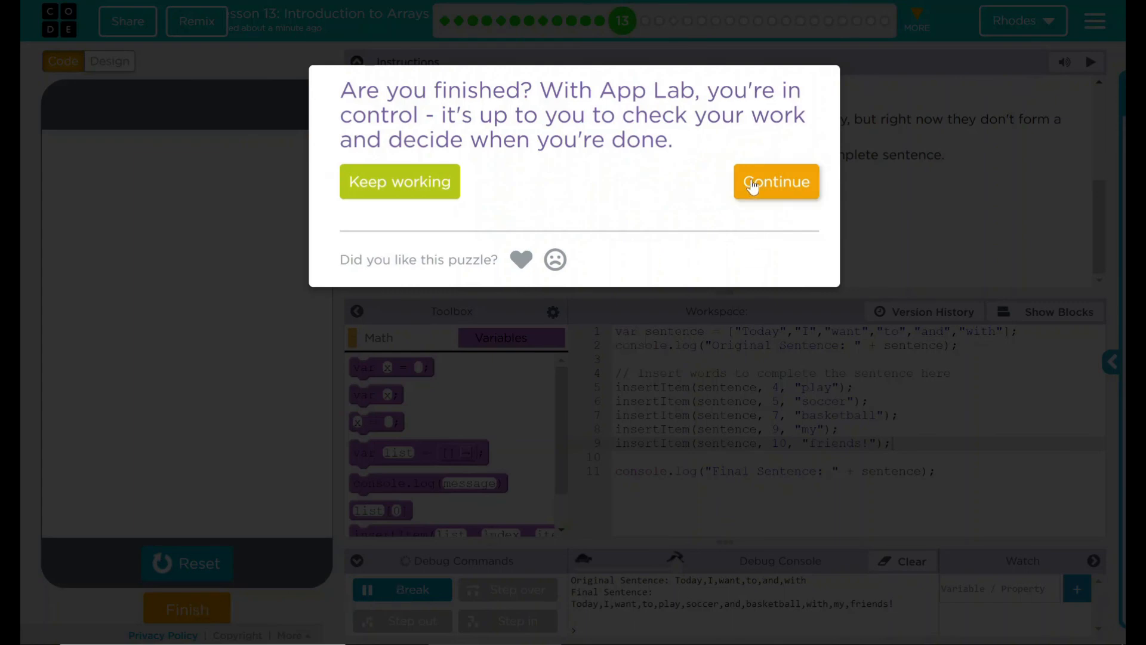